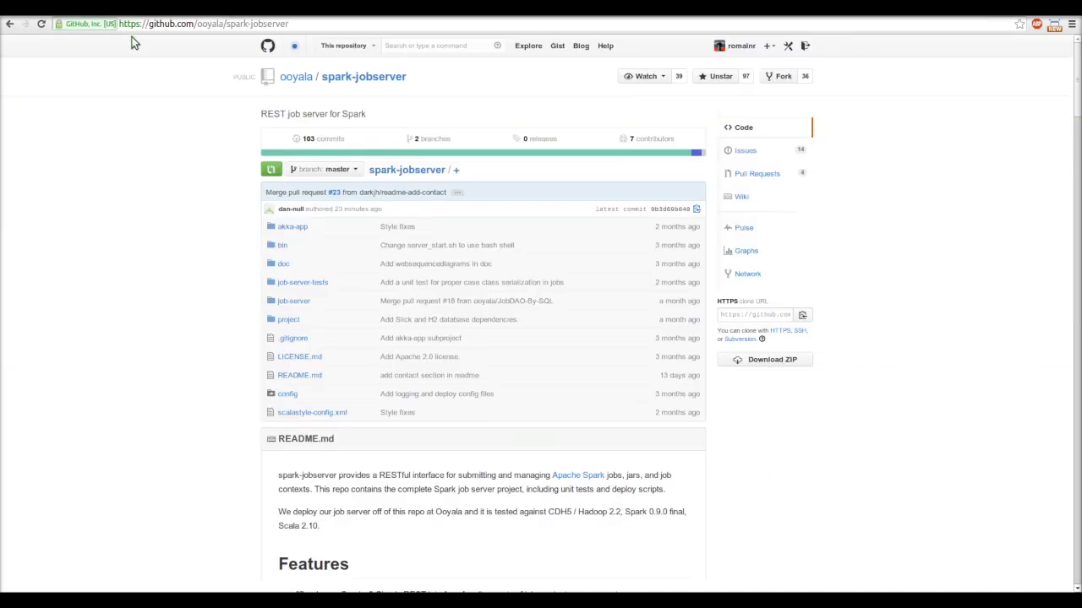
mouse_move(615, 259)
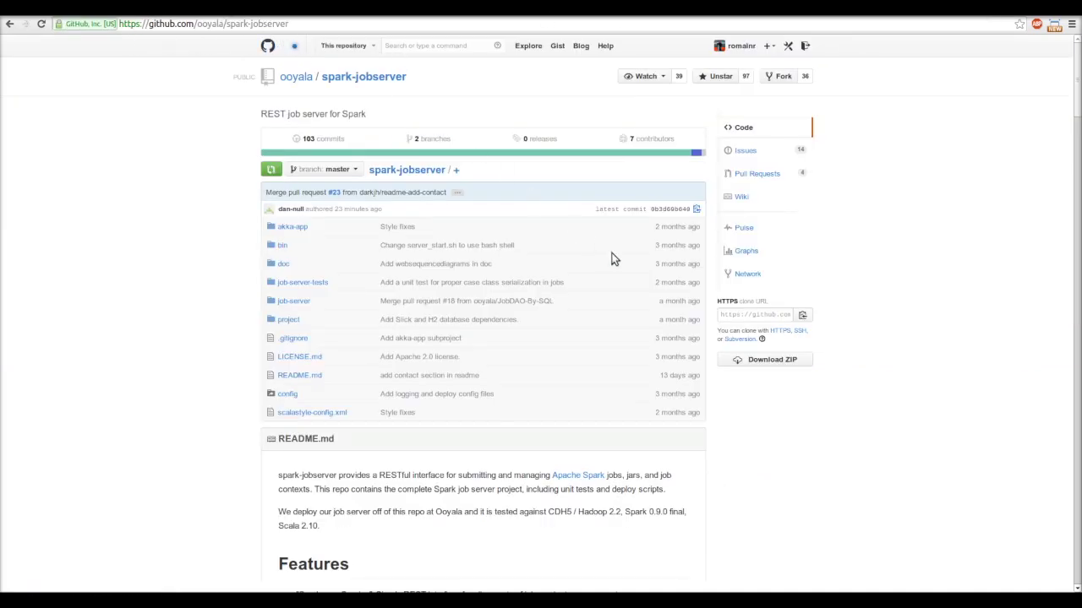
Copy the HTTPS clone URL of the ooyala/spark-jobserver repository.
click(755, 314)
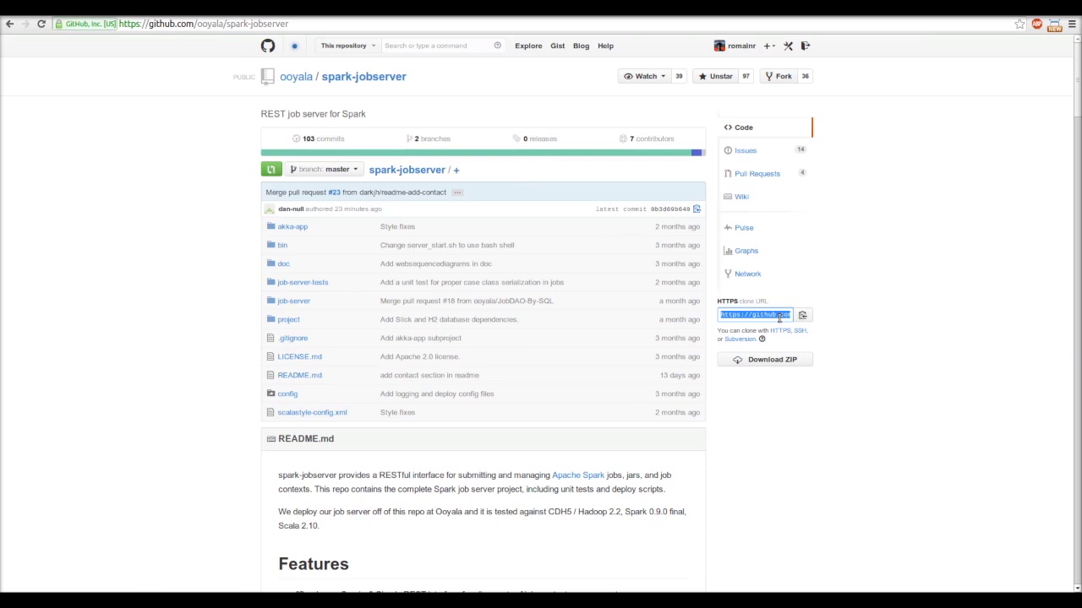
click(802, 315)
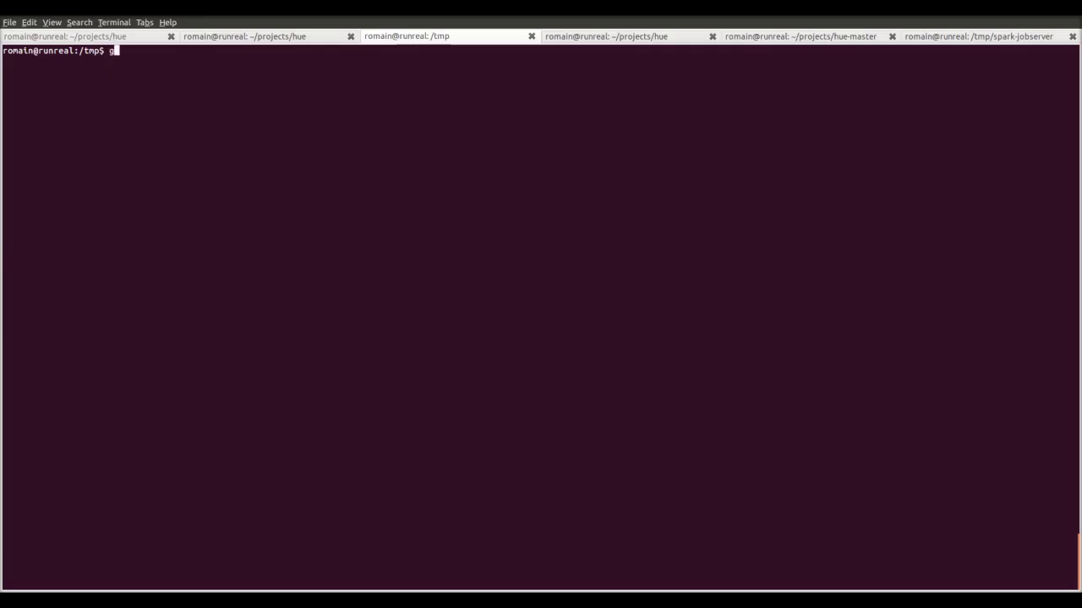
Clone spark-jobserver, enter its folder and create the bin/config directory.
text(it clone https://github.com/ooyala/spark-jobserver.git)
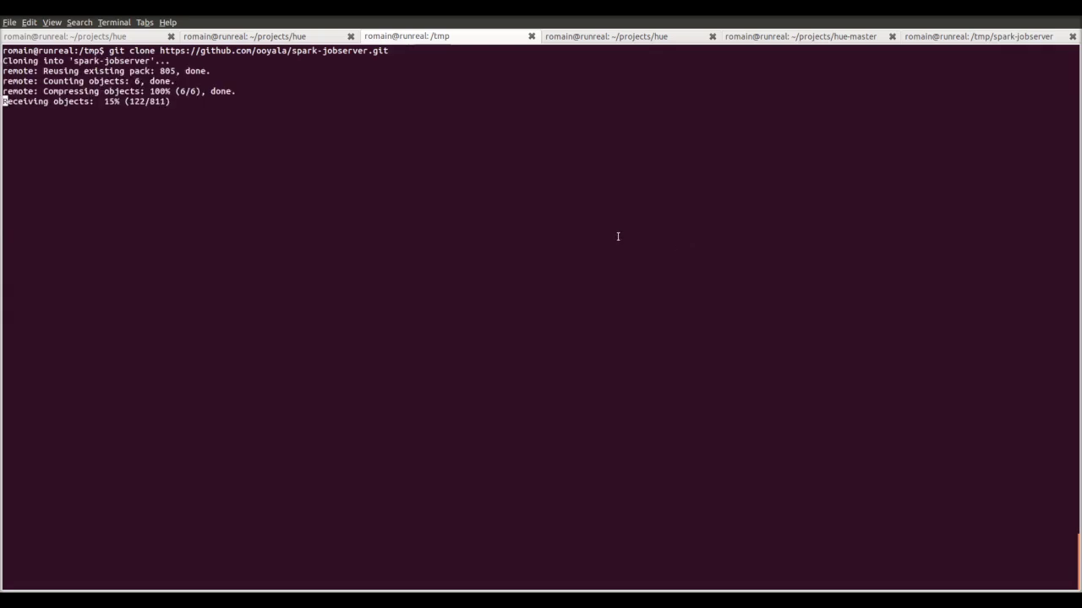
text(cd s)
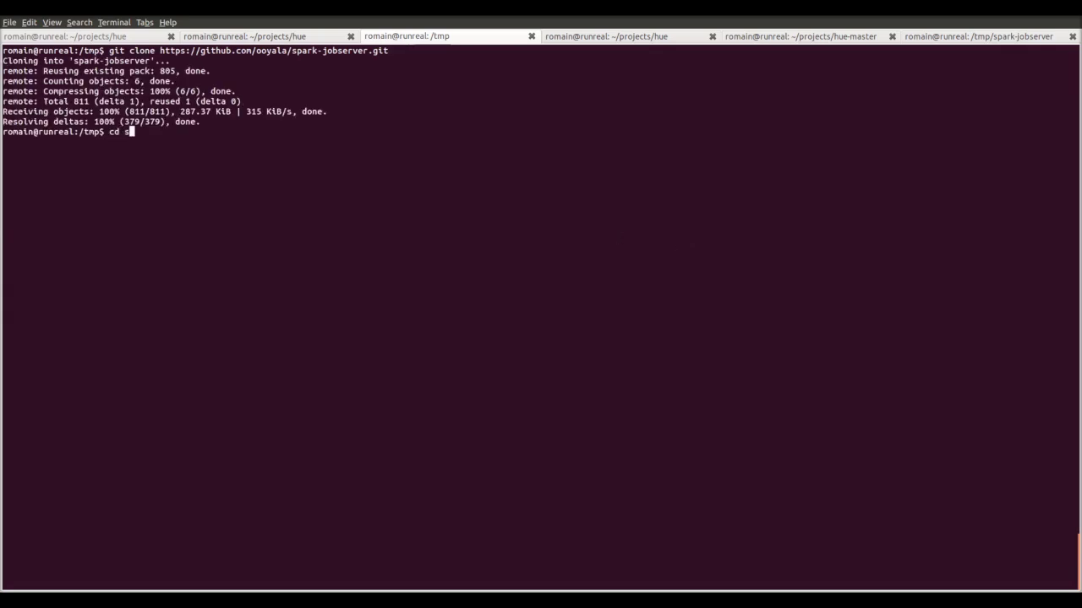
text(park-jobserver/)
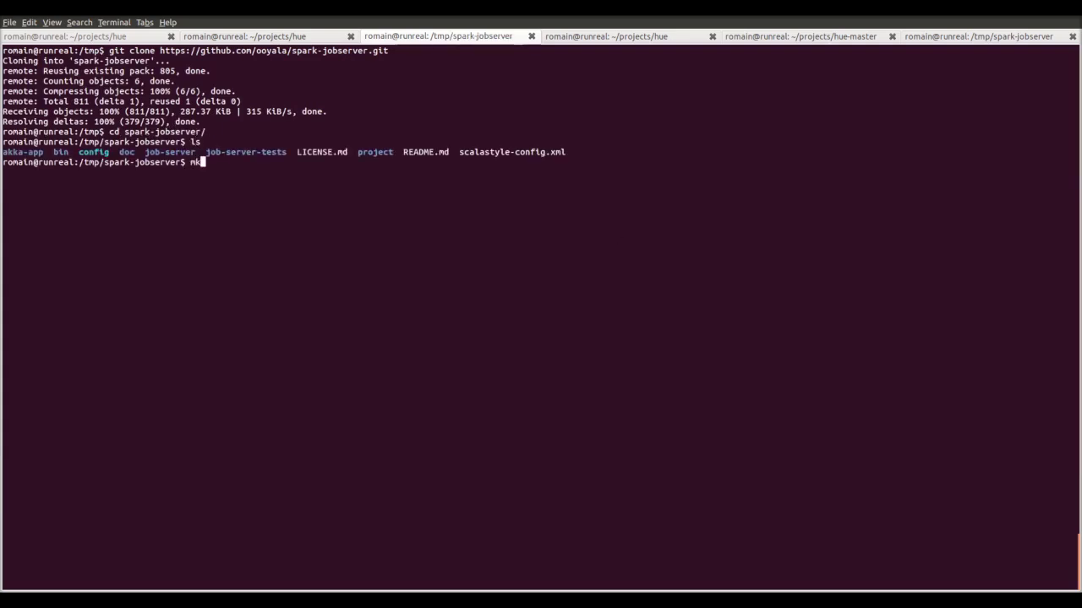
text(dir)
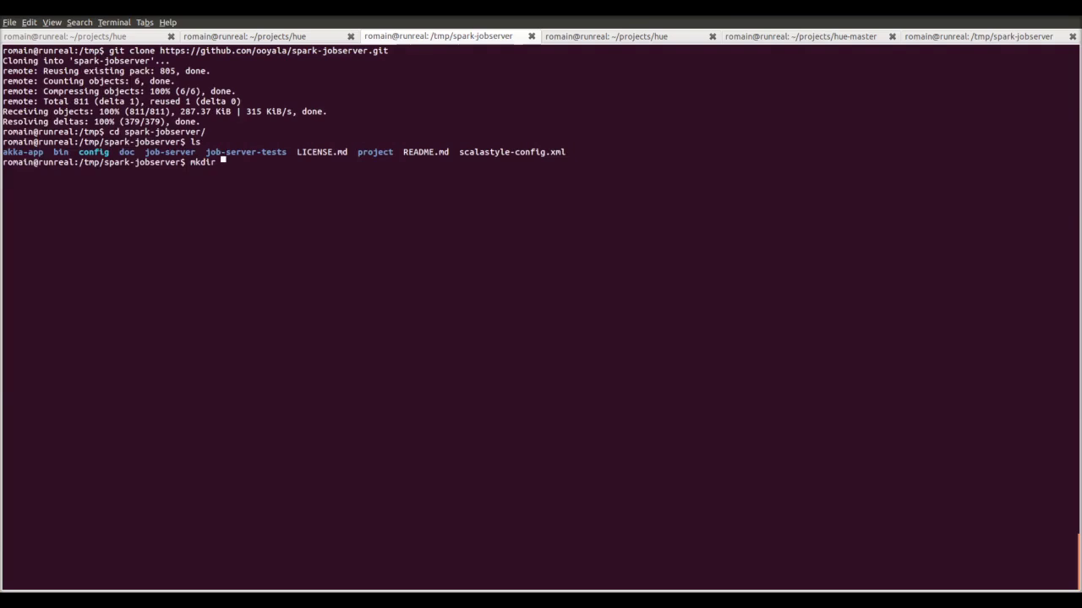
text(bin/conf)
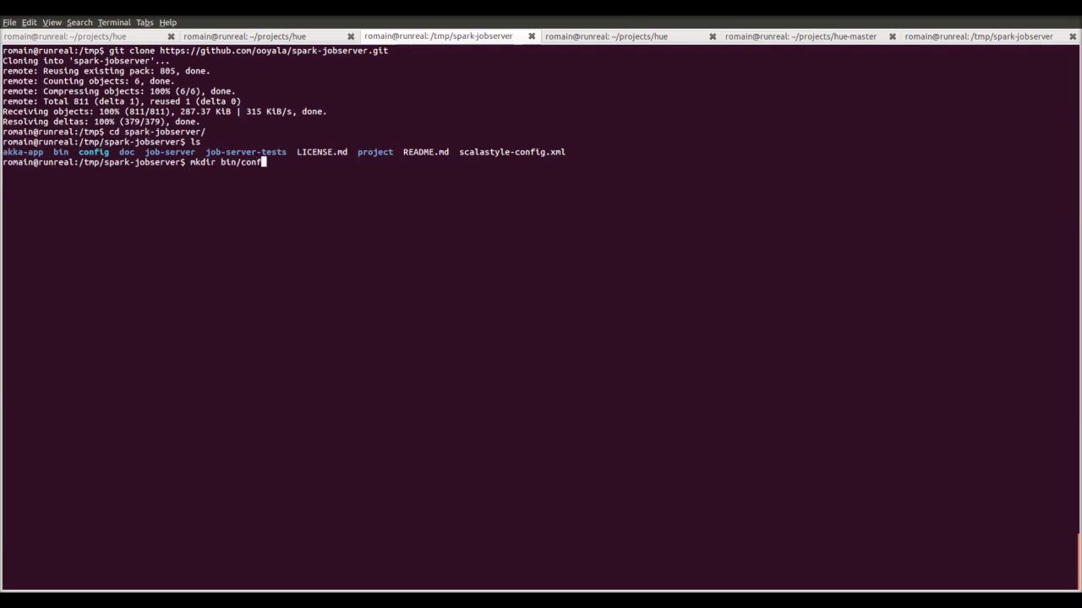
key(ctrl+r)
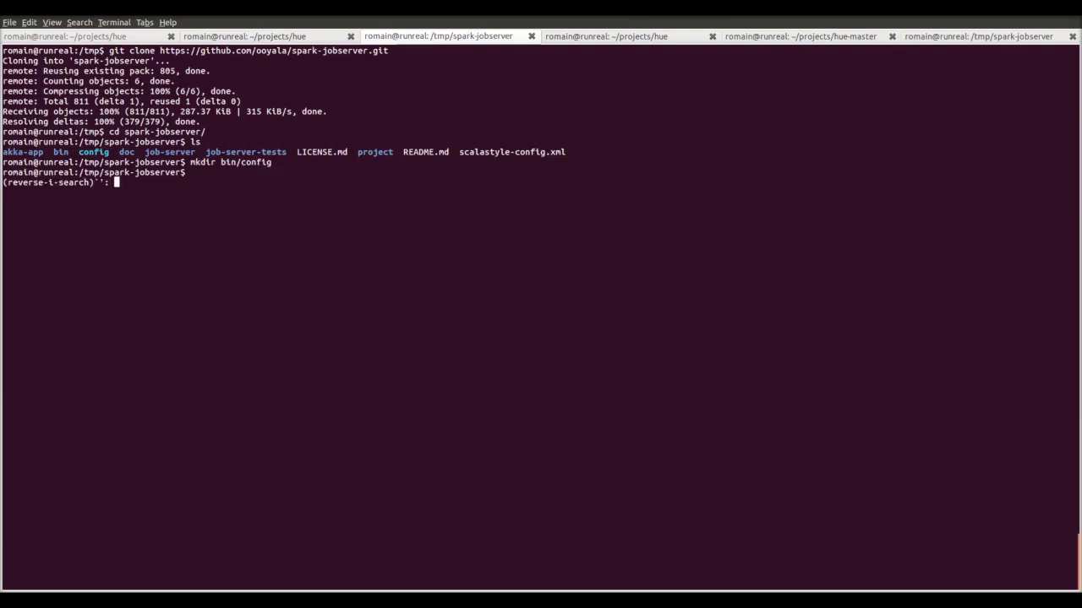
Copy config/local.sh.template to bin/config/demo.sh and open it in vim.
text(cp config/local.sh.template)
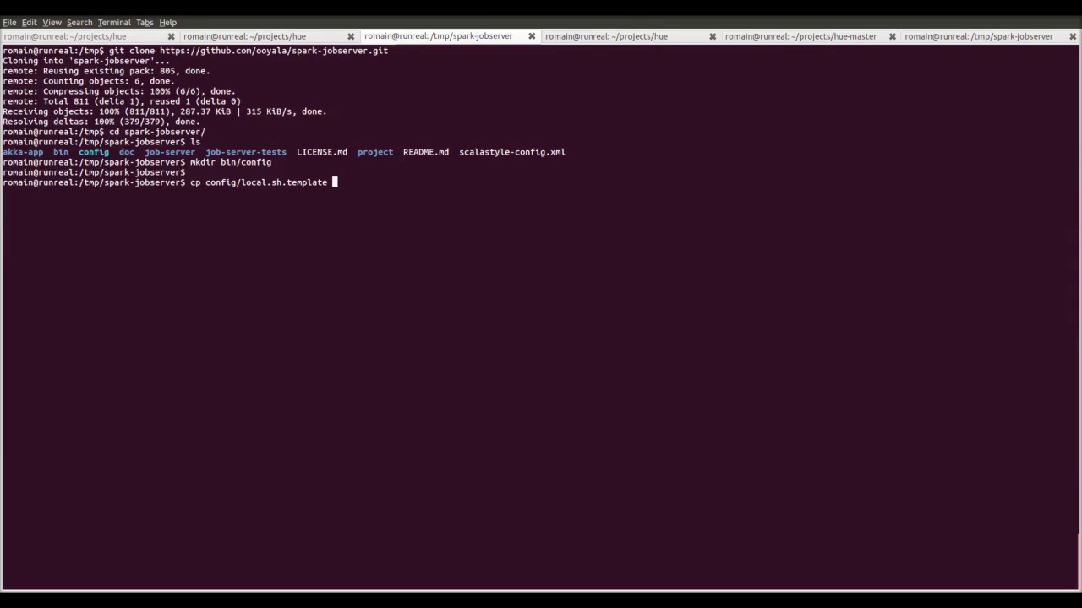
text(b)
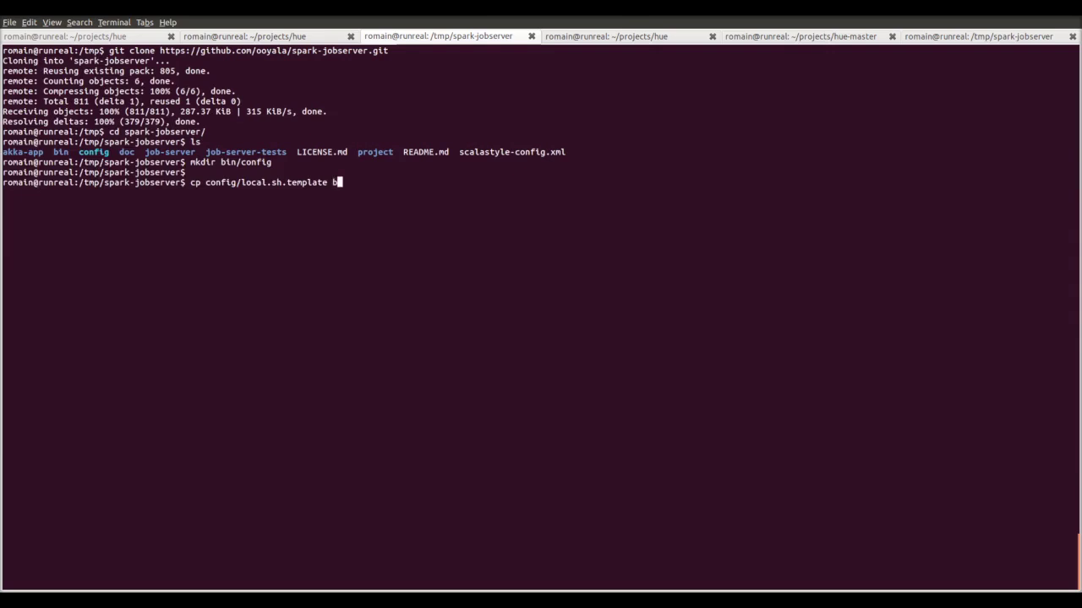
text(in/config/d)
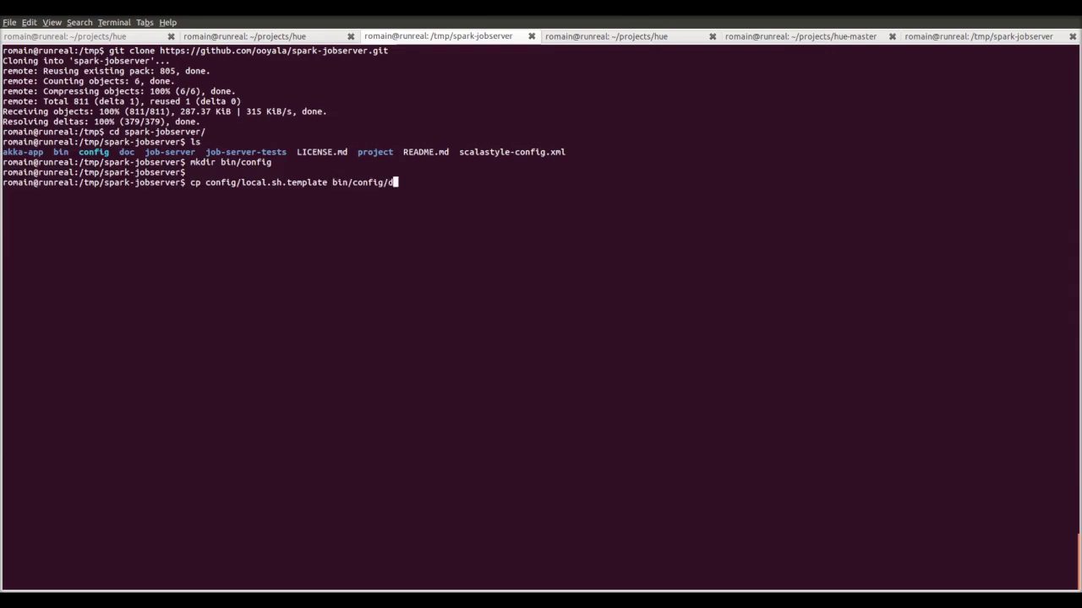
text(emo.sh)
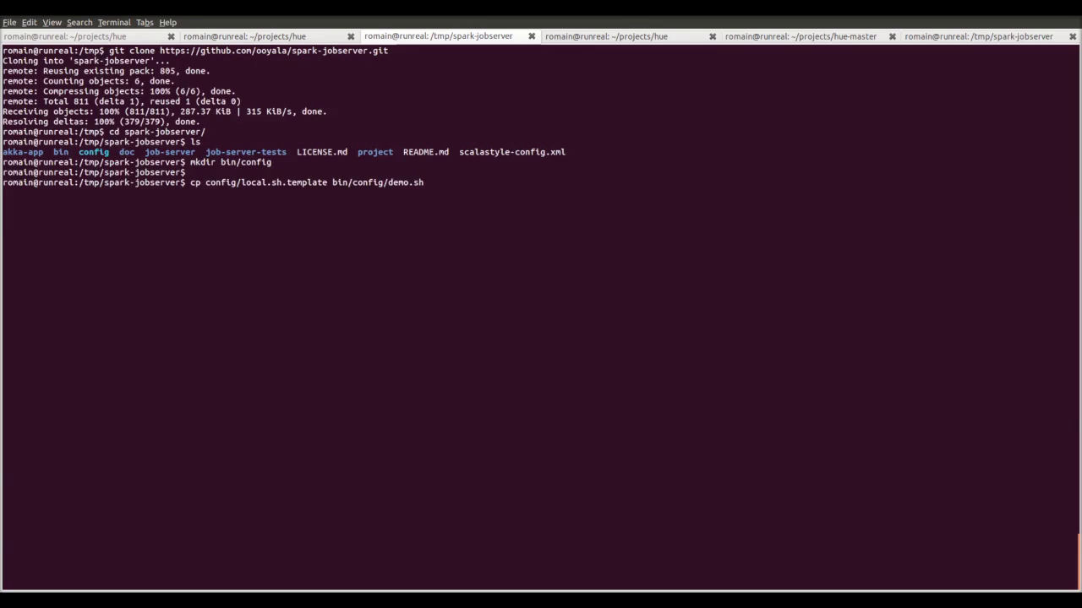
text(vim)
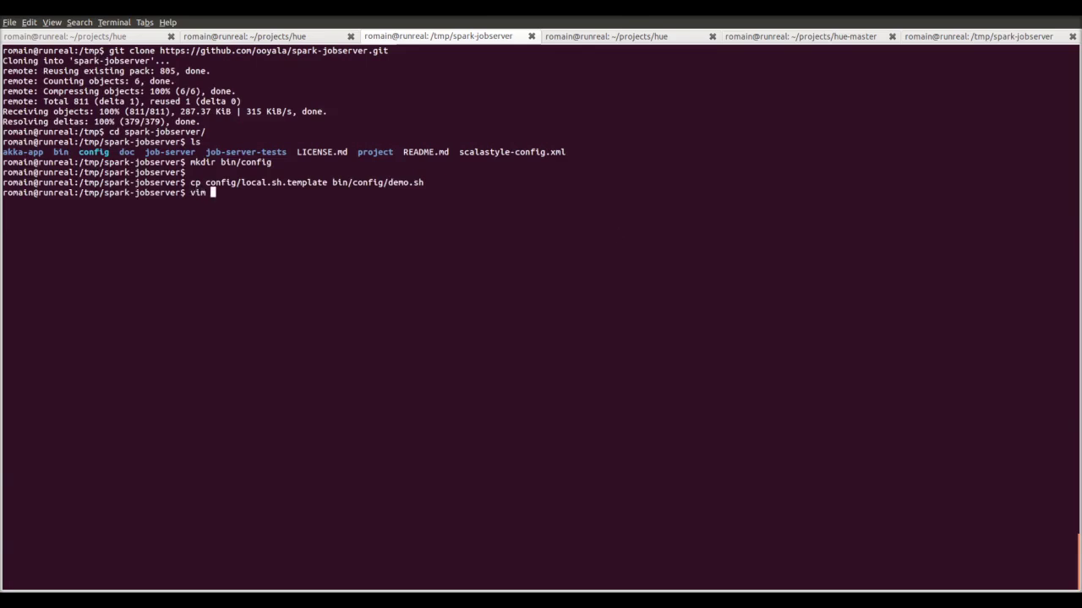
text(bin/config/demo.sh)
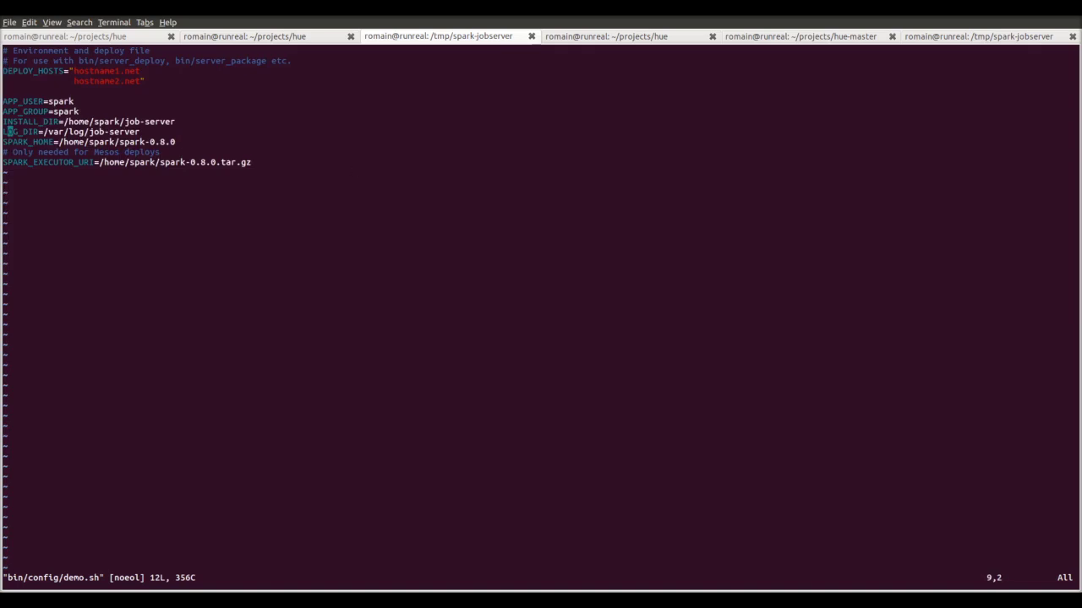
Change SPARK_HOME in demo.sh to /usr/lib/spark and save with :wq.
key(i)
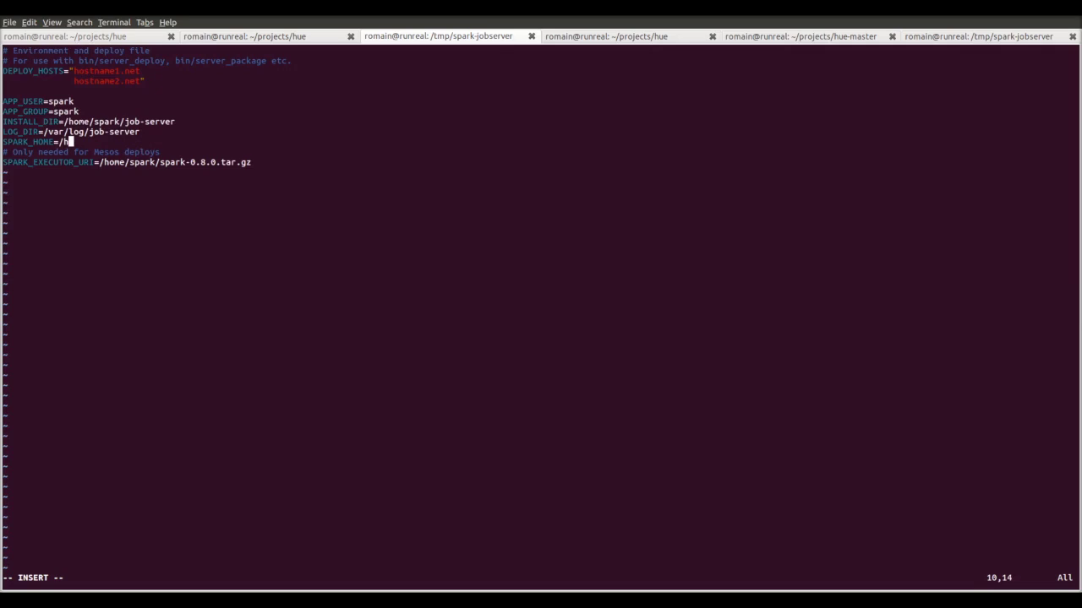
text(usr/)
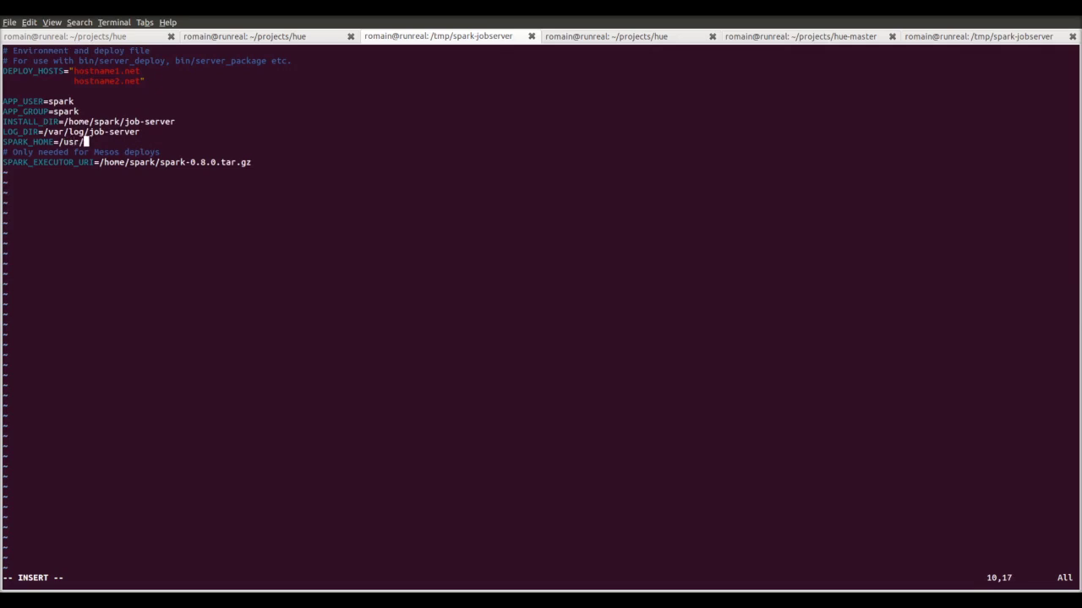
text(lib/)
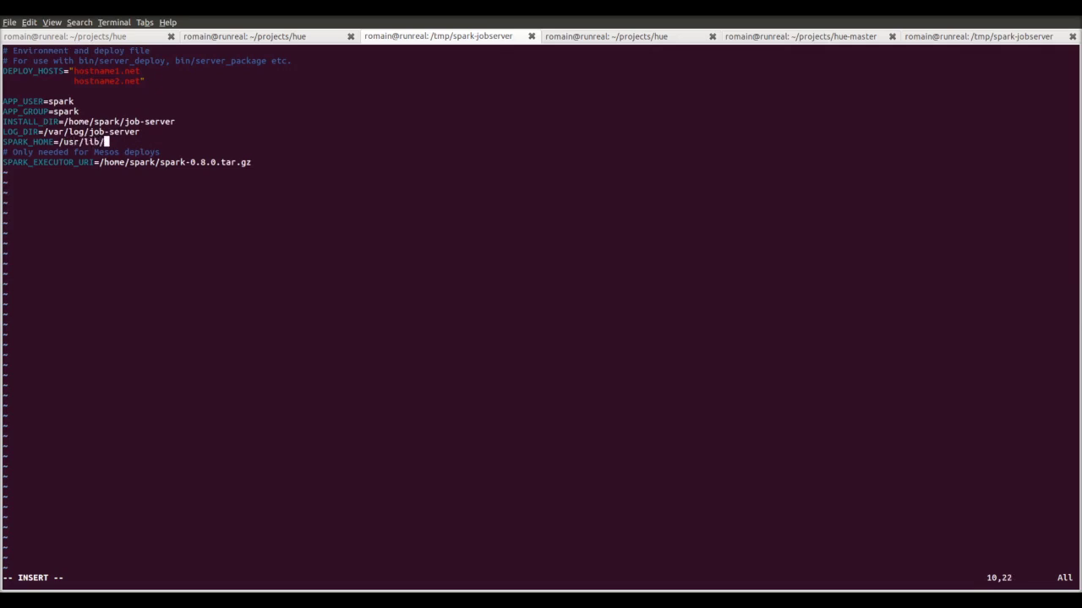
text(spark)
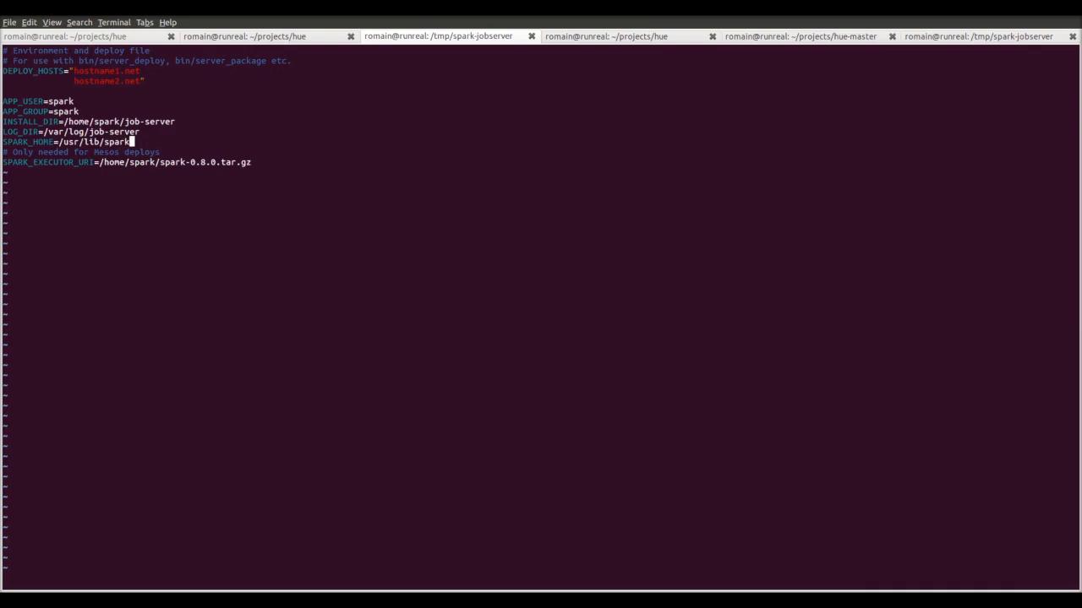
text(:wq)
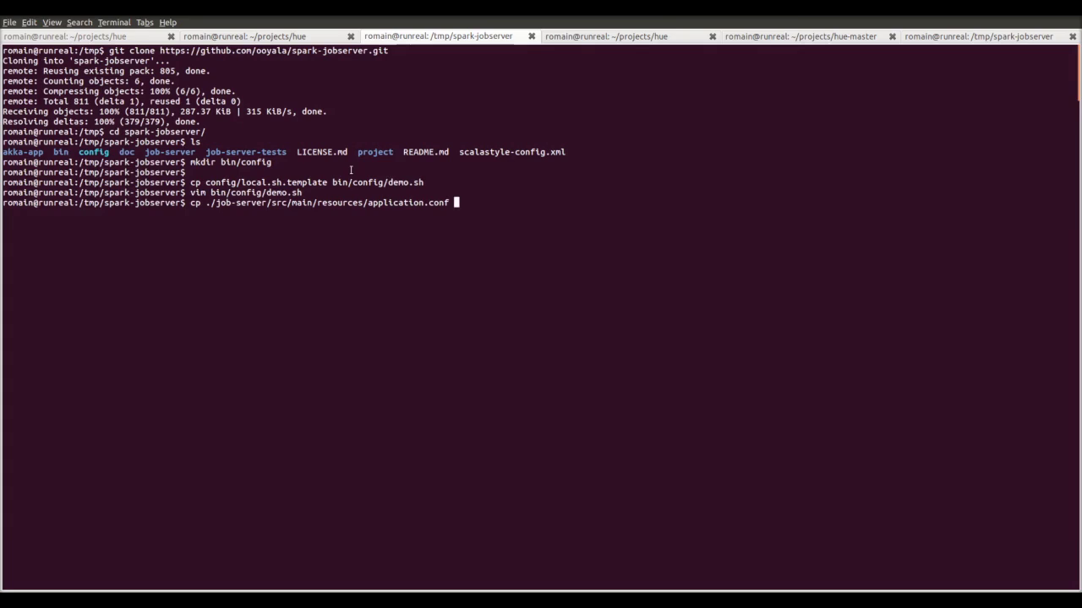
Copy job-server's application.conf to bin/config/demo.conf for editing.
text(bin/)
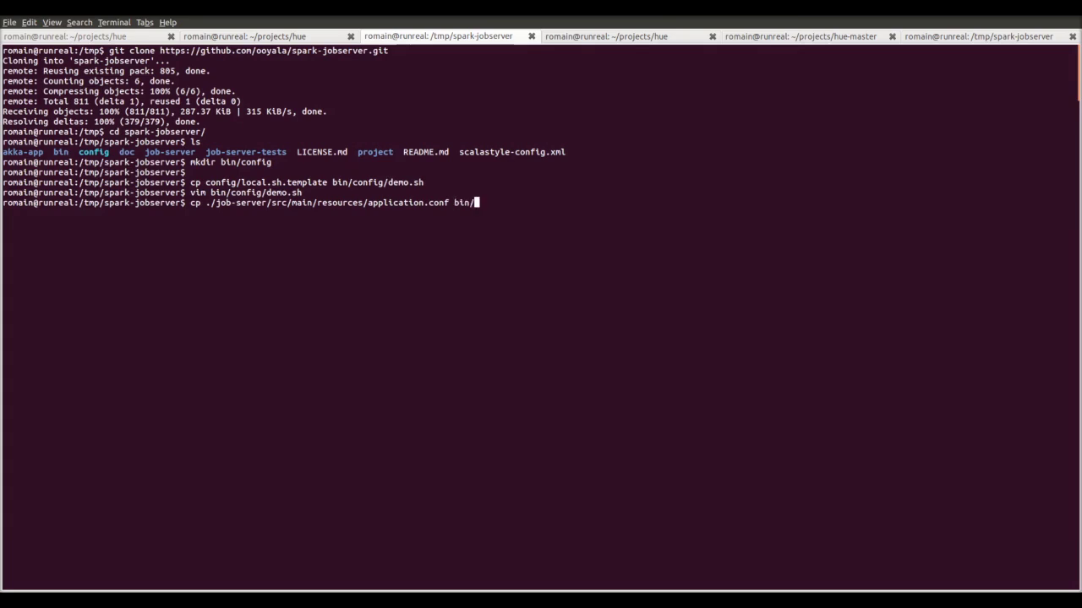
text(config/)
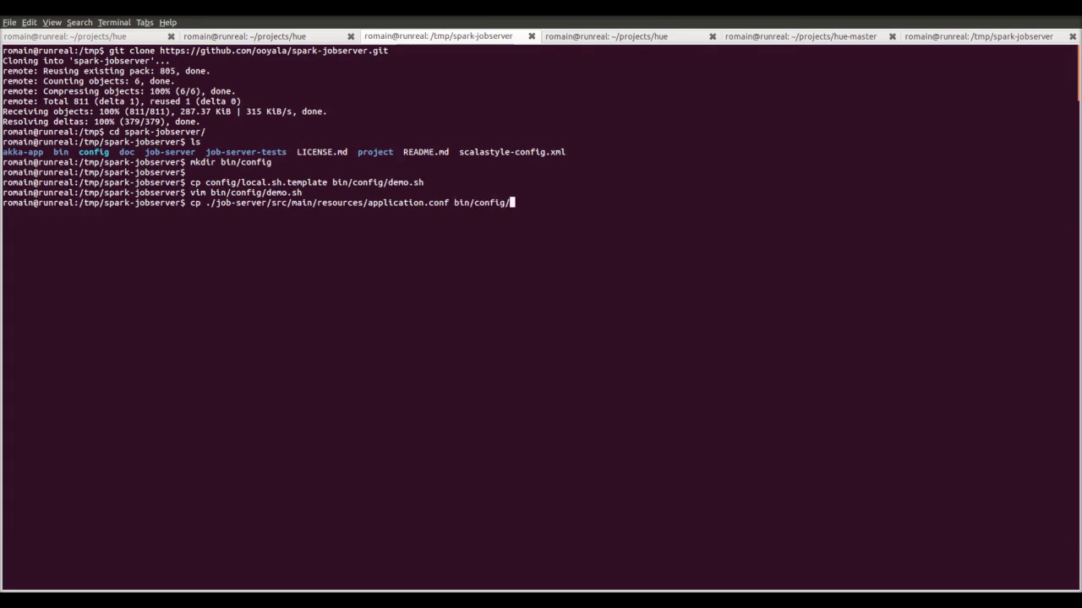
text(demo.co)
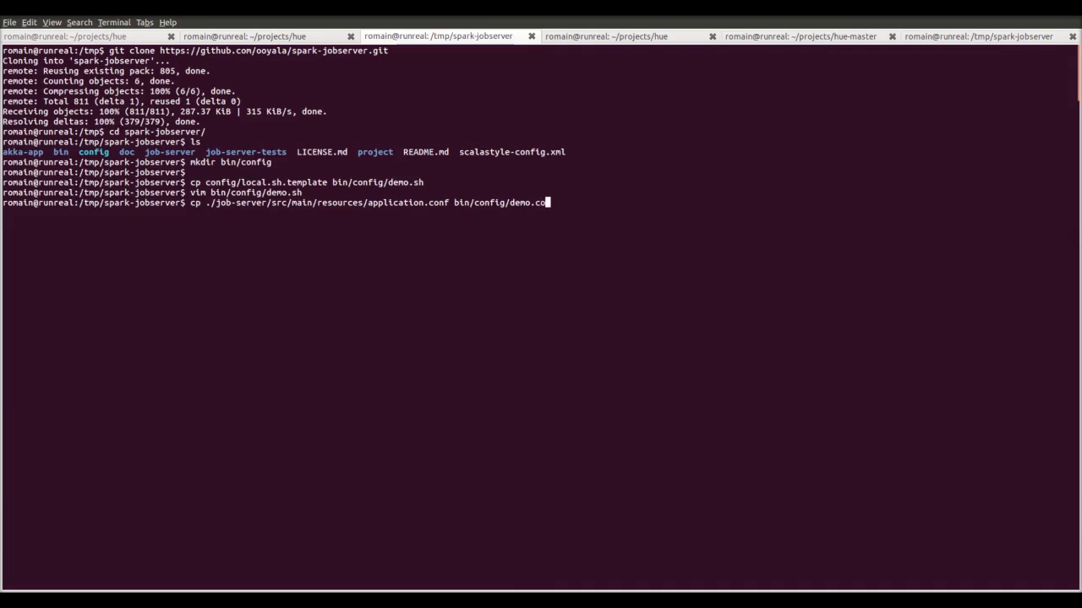
text(nf)
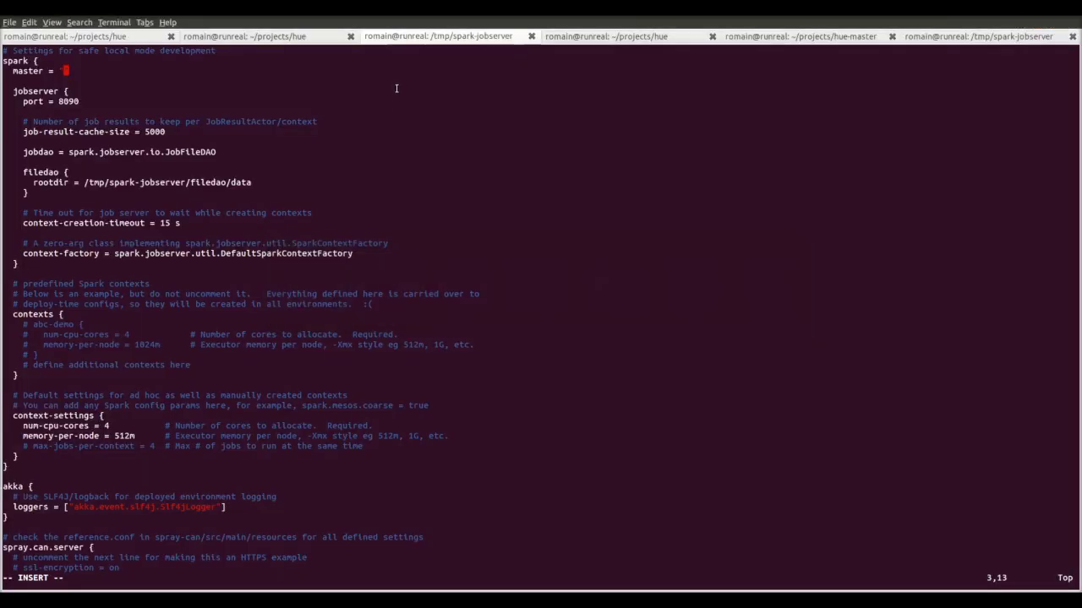
mouse_move(401, 110)
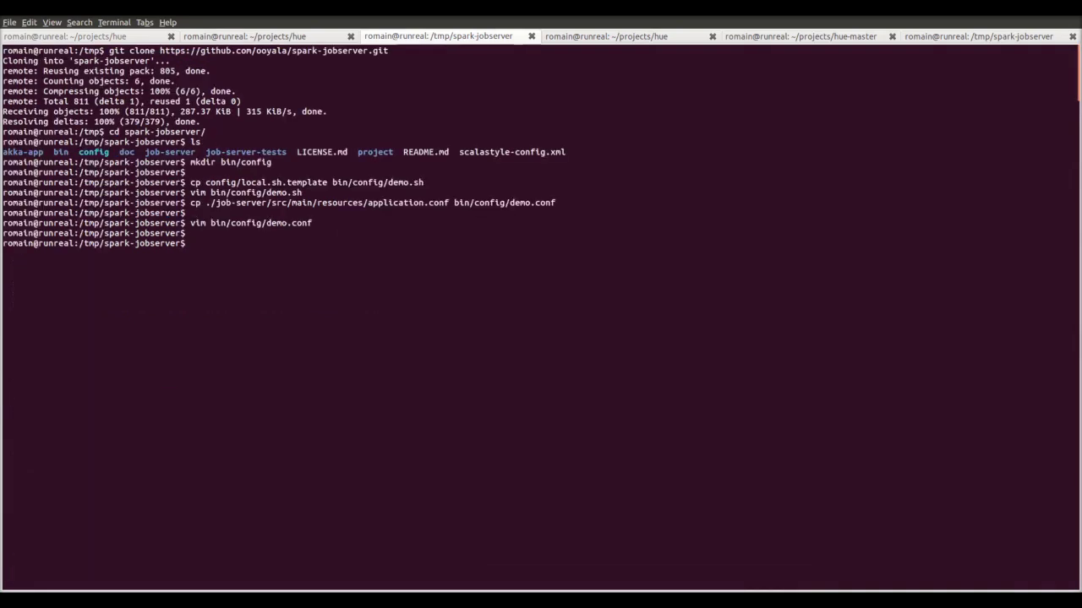
Run ./bin/server_package.sh demo and copy the resulting job-server.tar.gz path.
text(./bin/se)
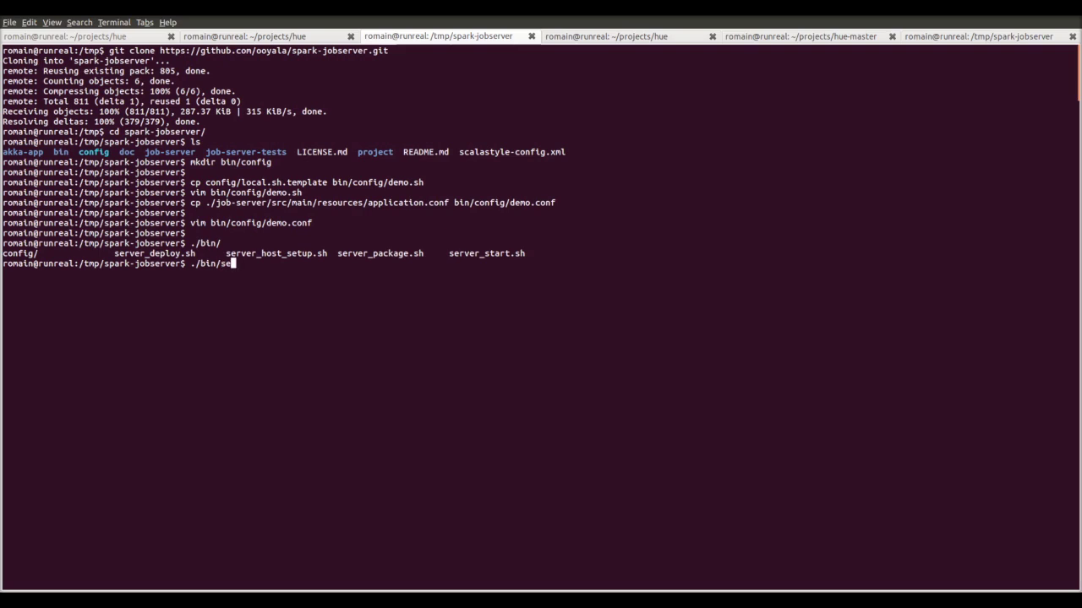
text(rver_package.sh)
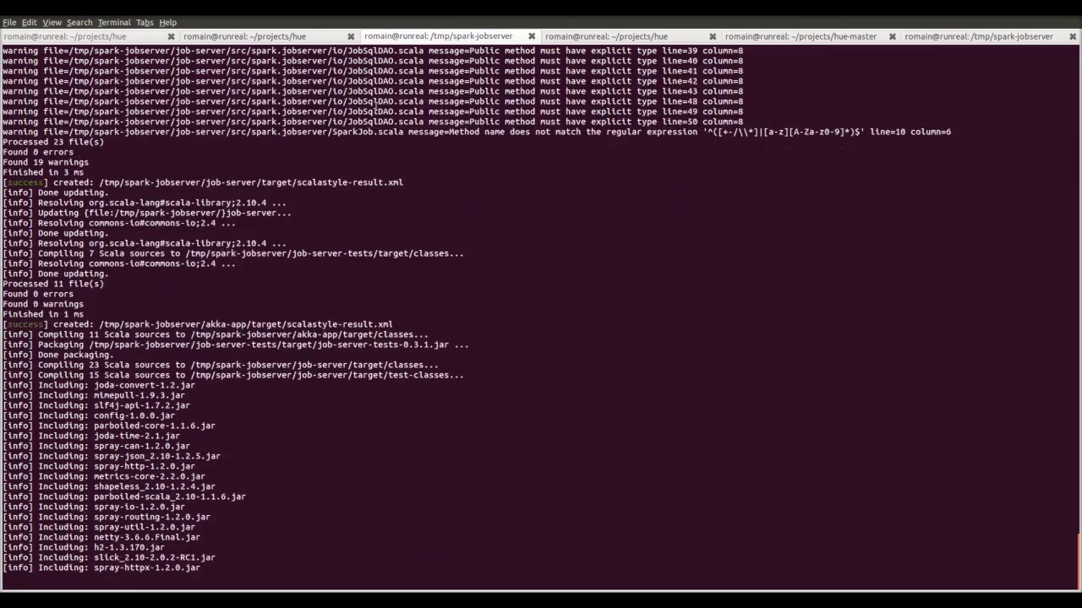
scroll(down, 3)
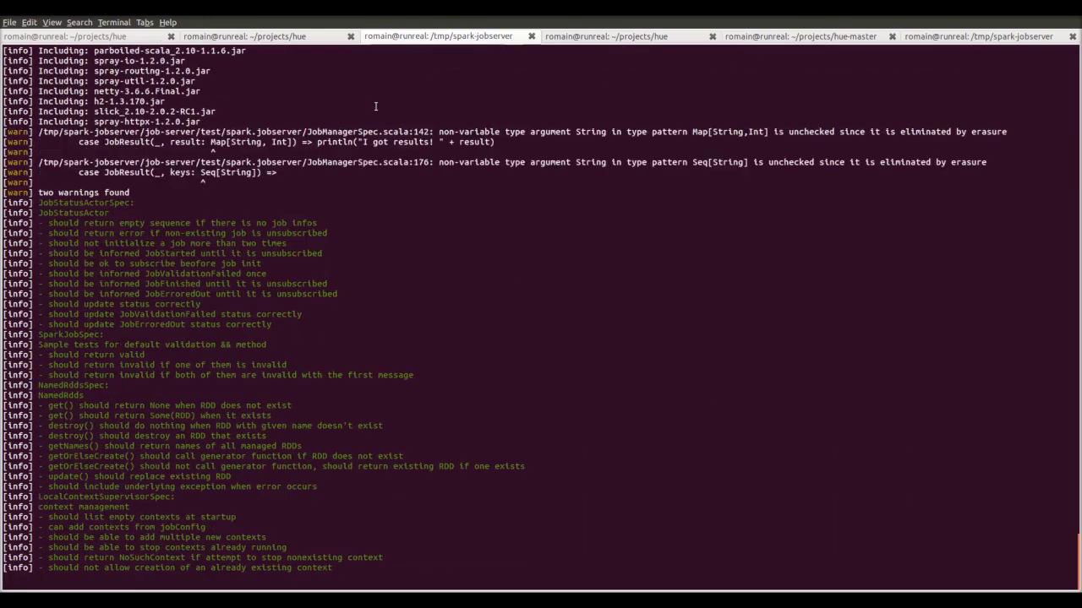
scroll(down, 3)
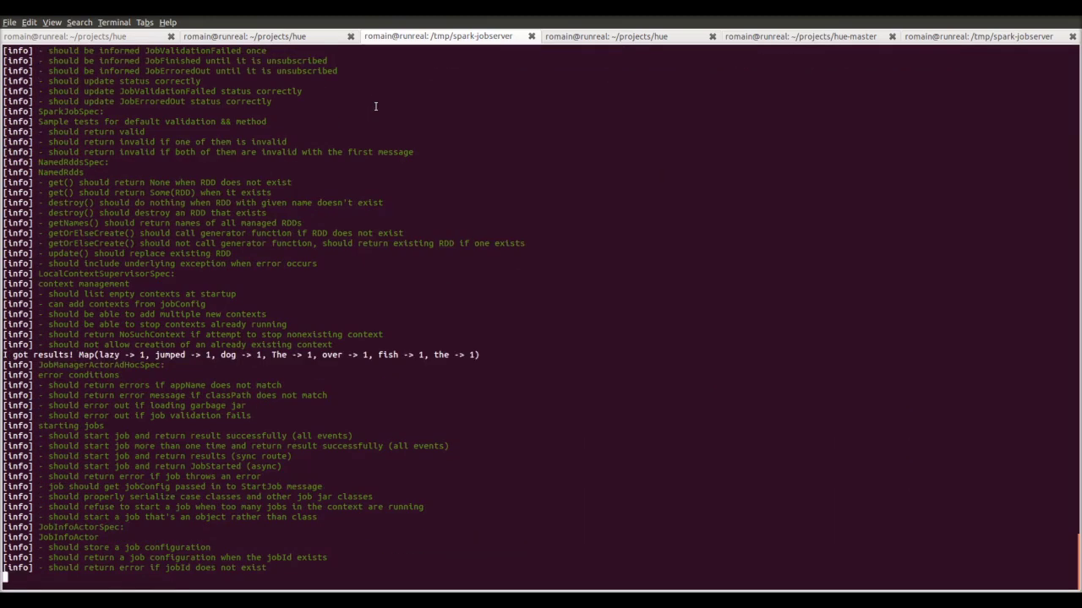
scroll(down, 3)
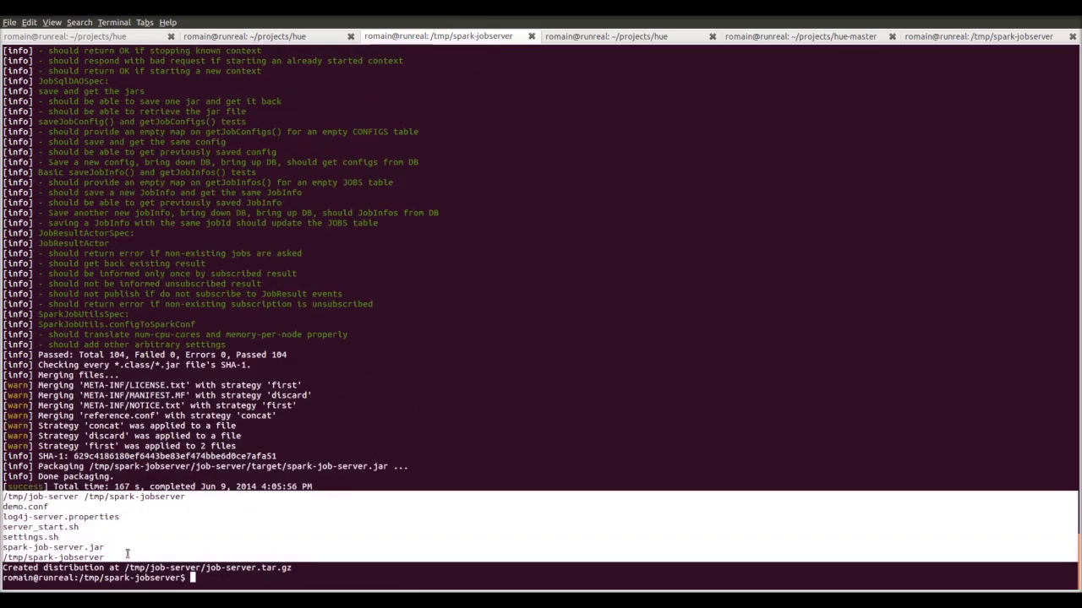
double_click(208, 568)
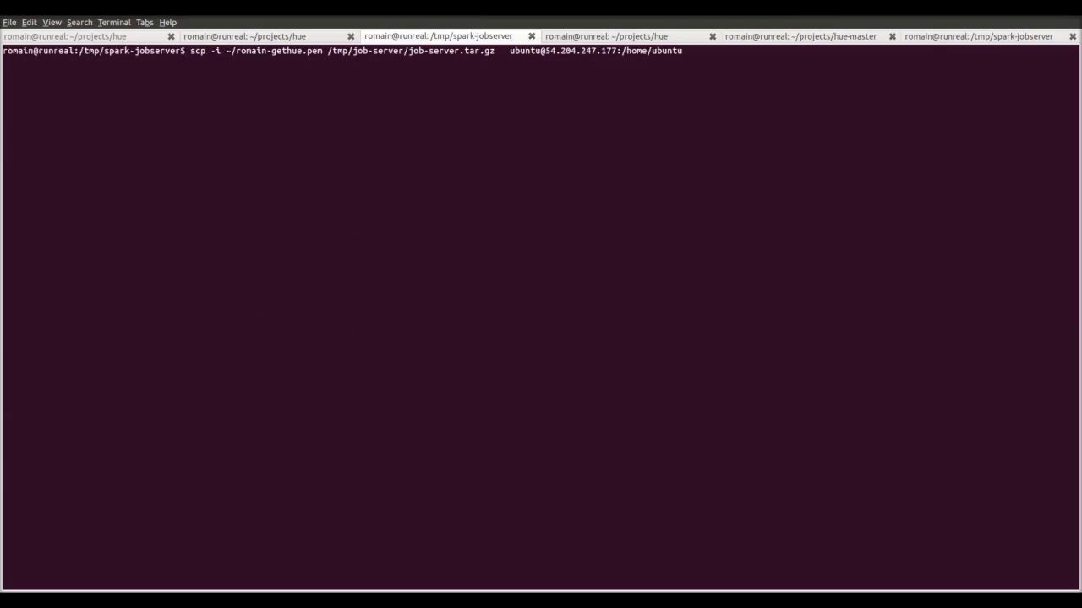
Upload job-server.tar.gz to the remote host and create a jobserver directory there.
key(Return)
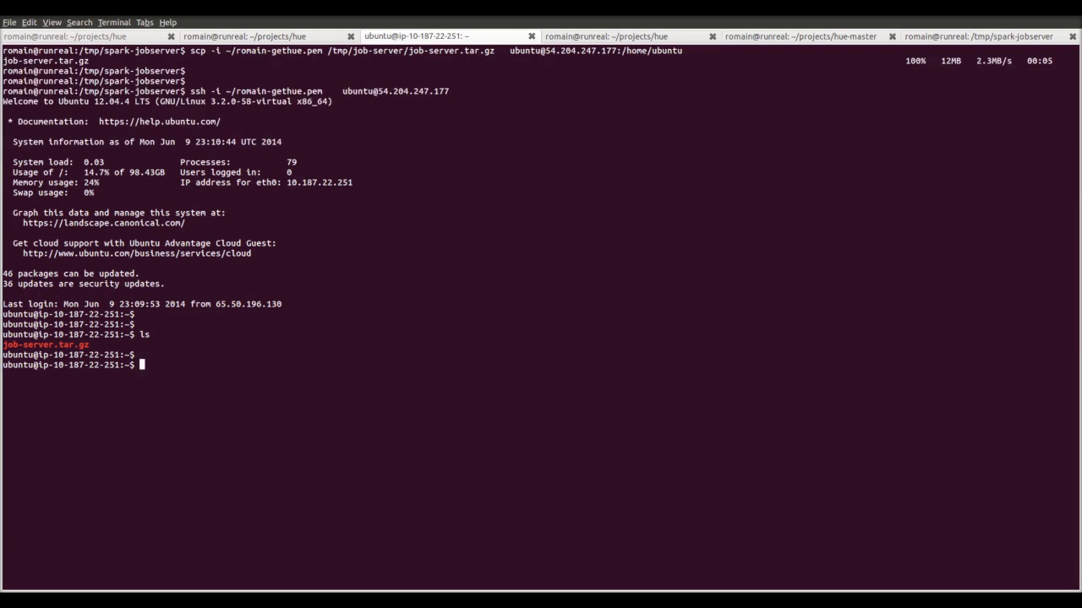
text(mkdir jobserver)
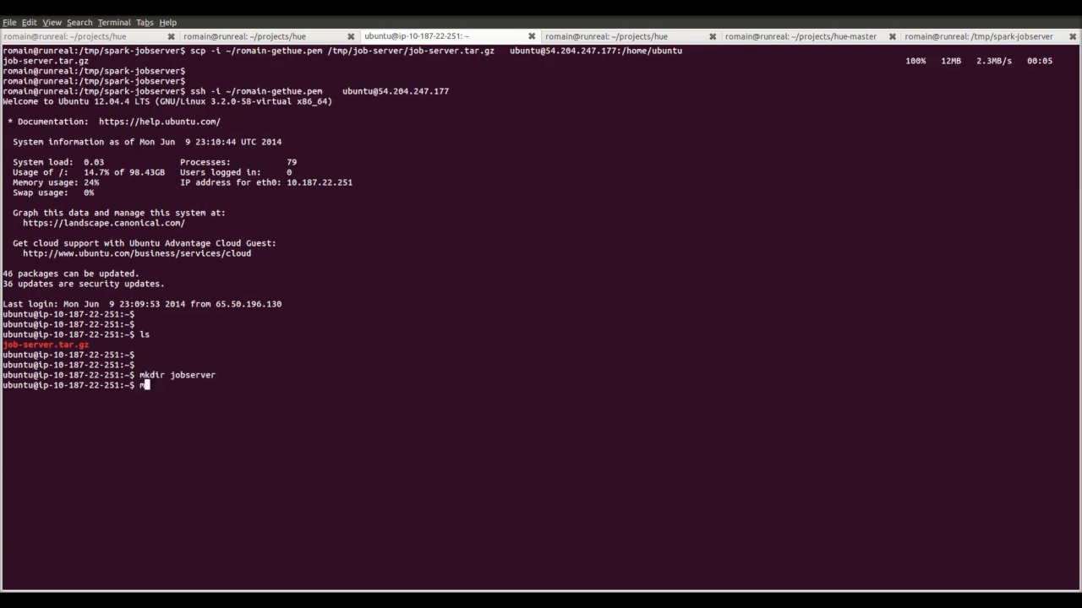
Move the archive into jobserver and extract it with tar -zxvf.
text(v job-server.tar.gz jobs)
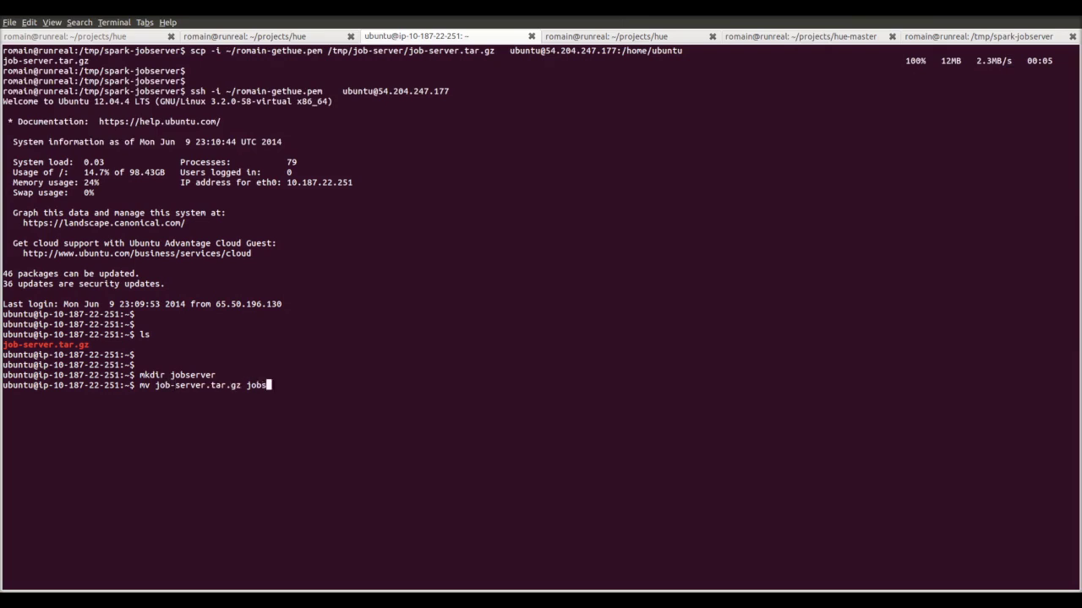
text(cd jobserver/)
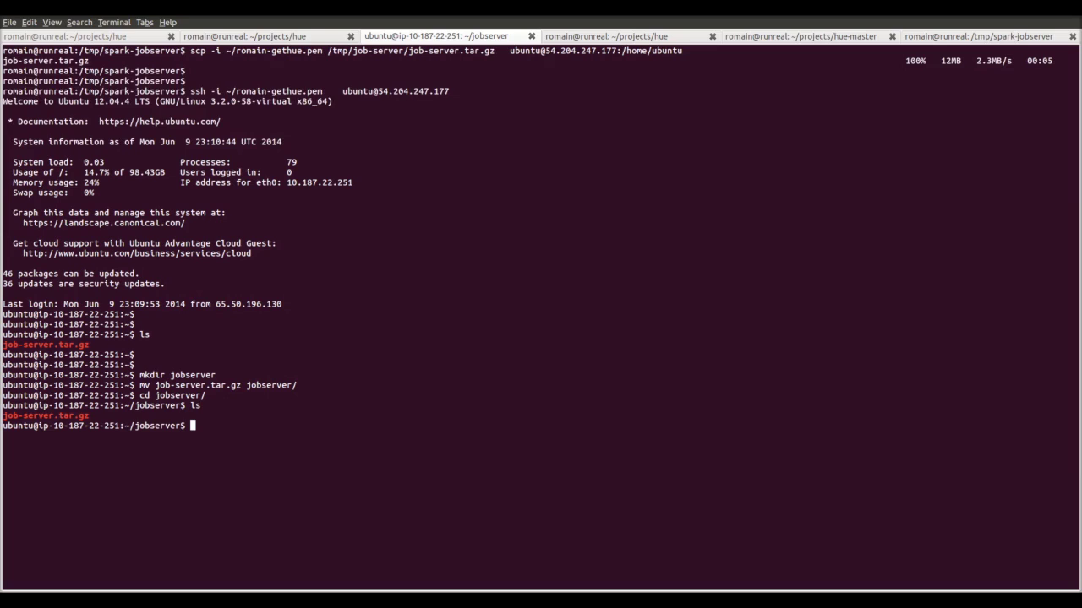
text(tar)
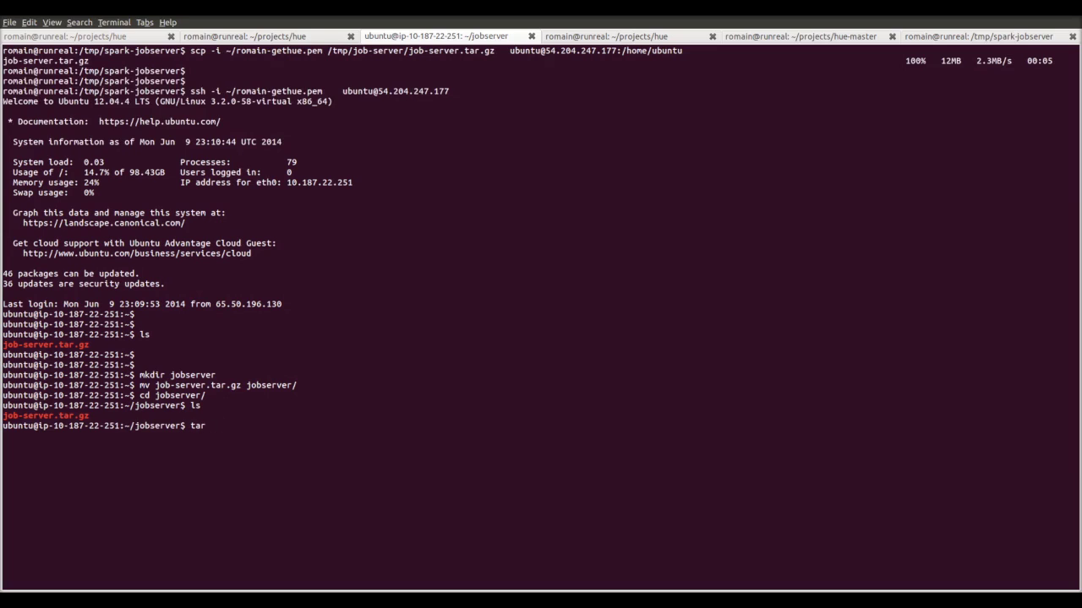
text(-zxvf)
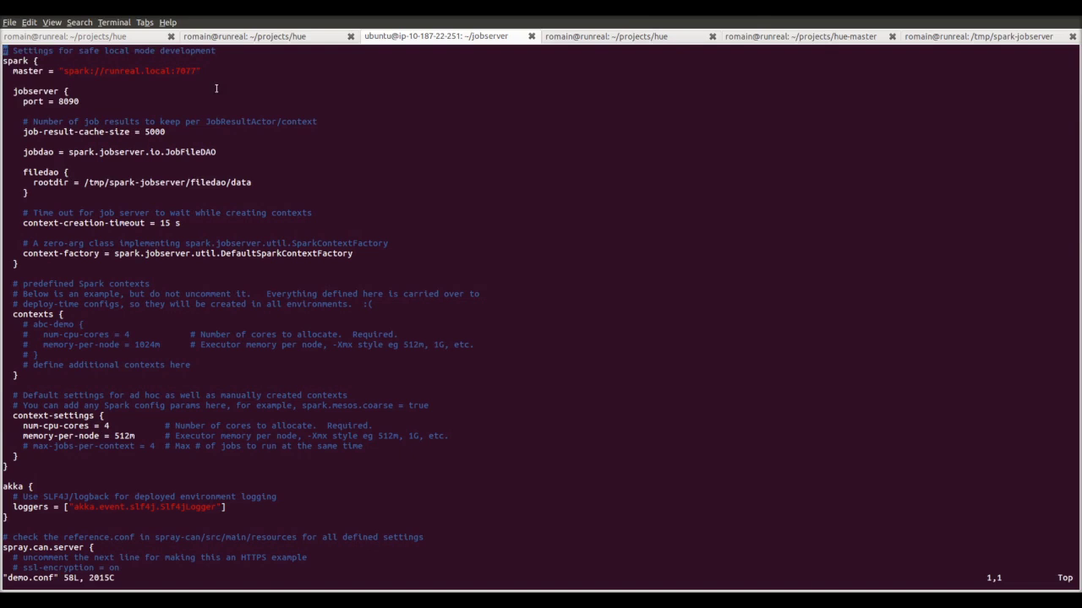
Set SPARK_HOME in settings.sh to /opt/cloudera/parcels/CDH/lib/spark and save.
click(436, 36)
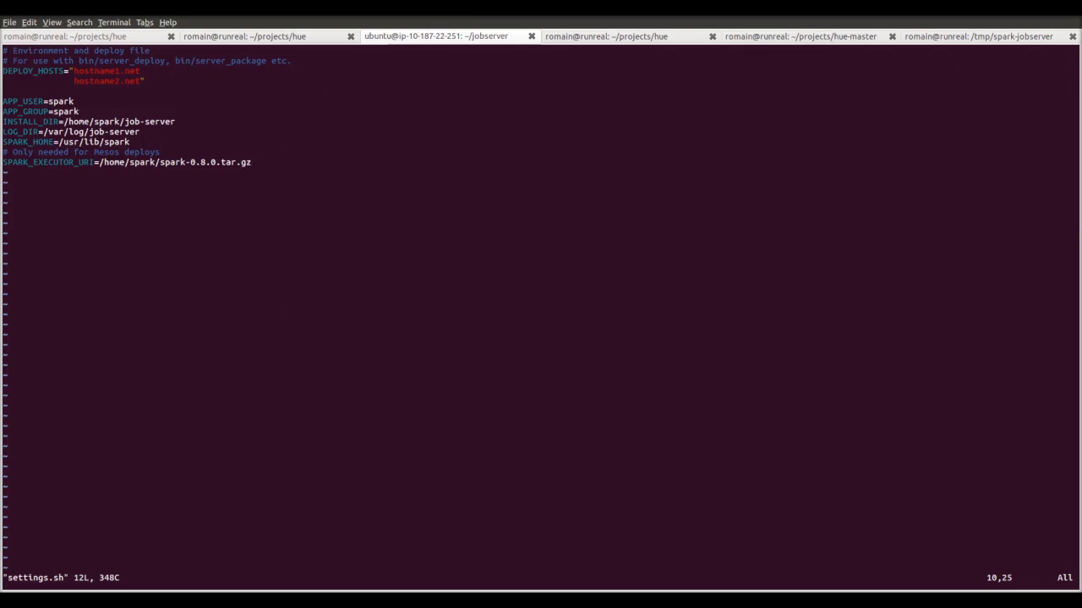
key(i)
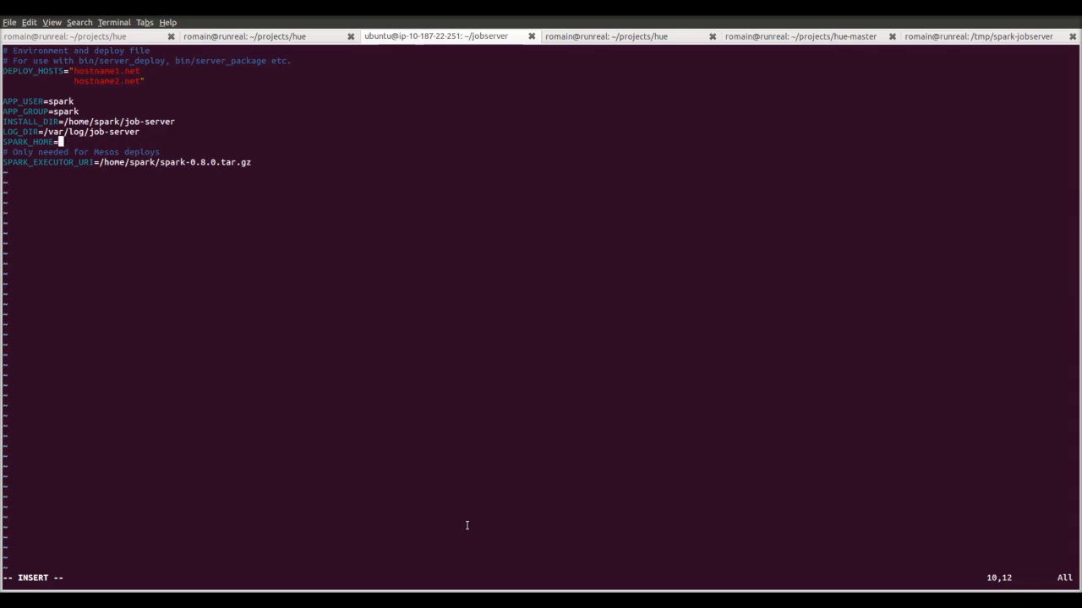
text(/opt/cloudera/parcels/CDH/lib/spark)
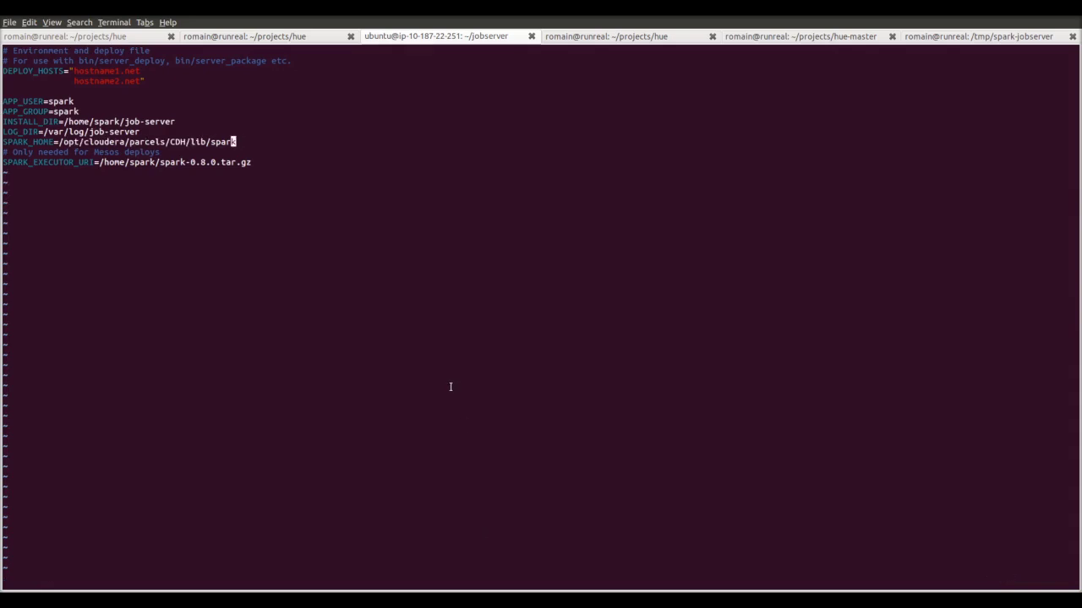
click(435, 37)
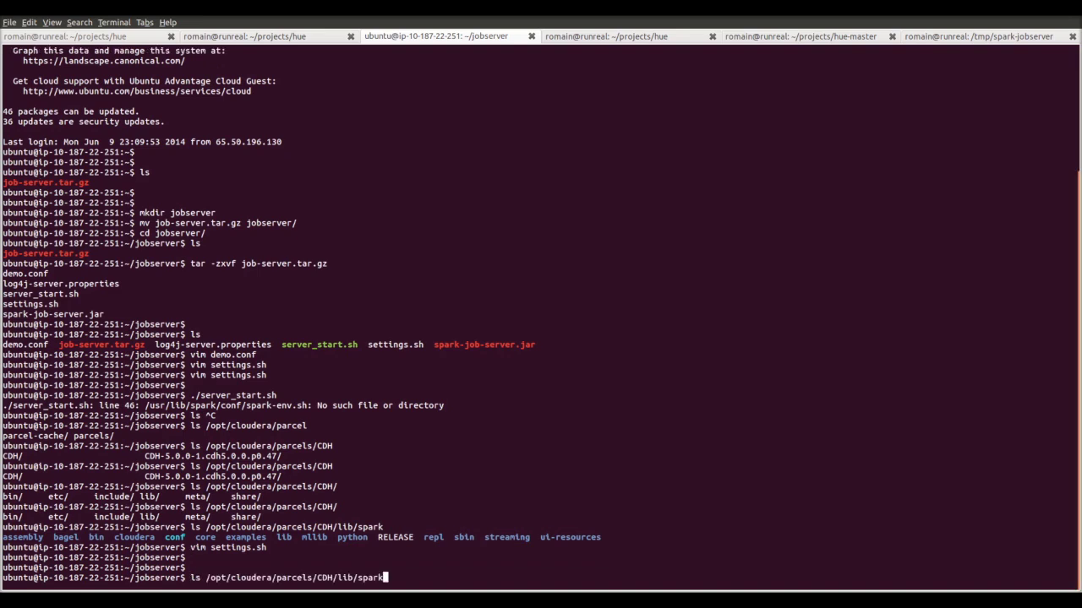
Change the log directory in settings.sh, then create ~/log and start the server.
key(Return)
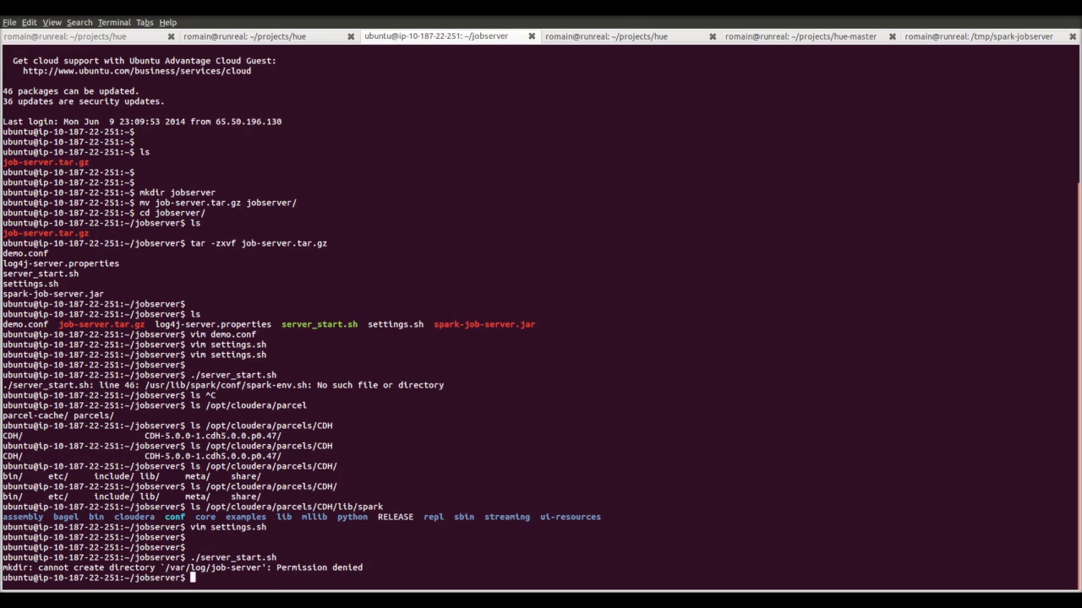
text(vim settings.sh)
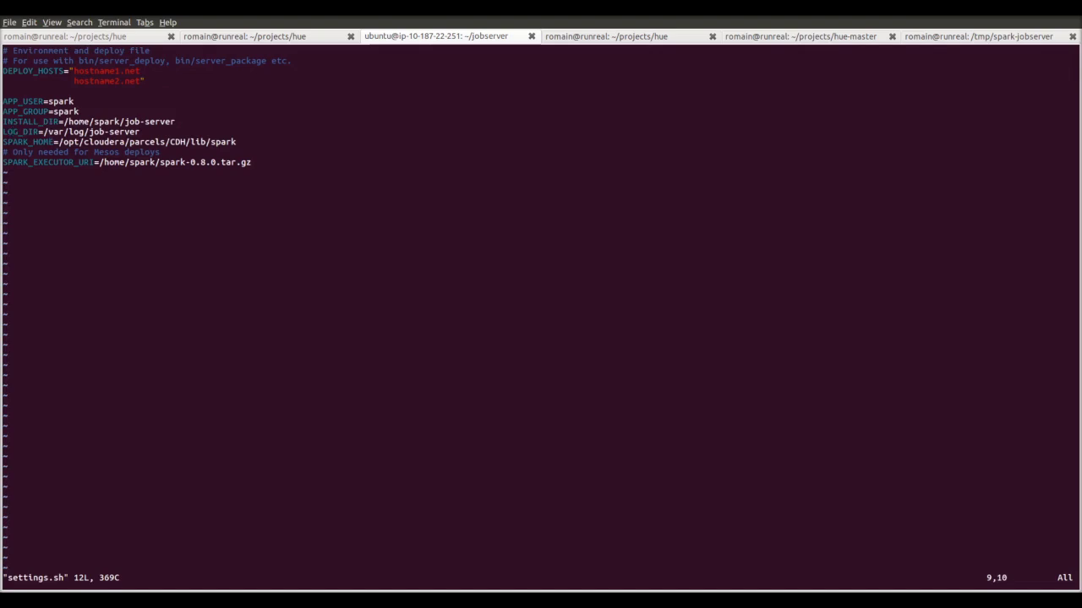
key(i)
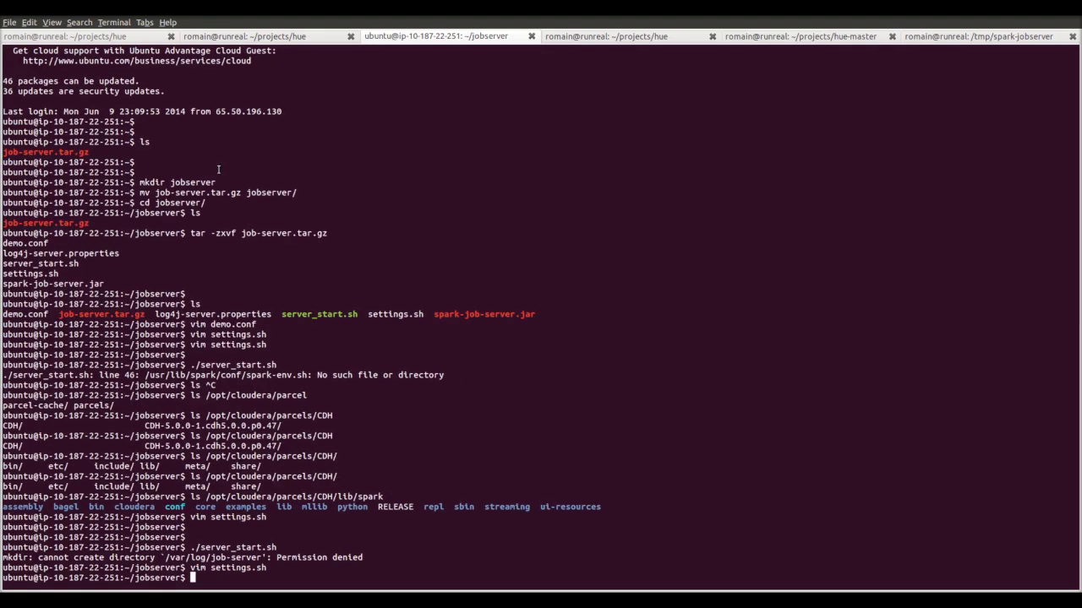
text(mkdir ~/log)
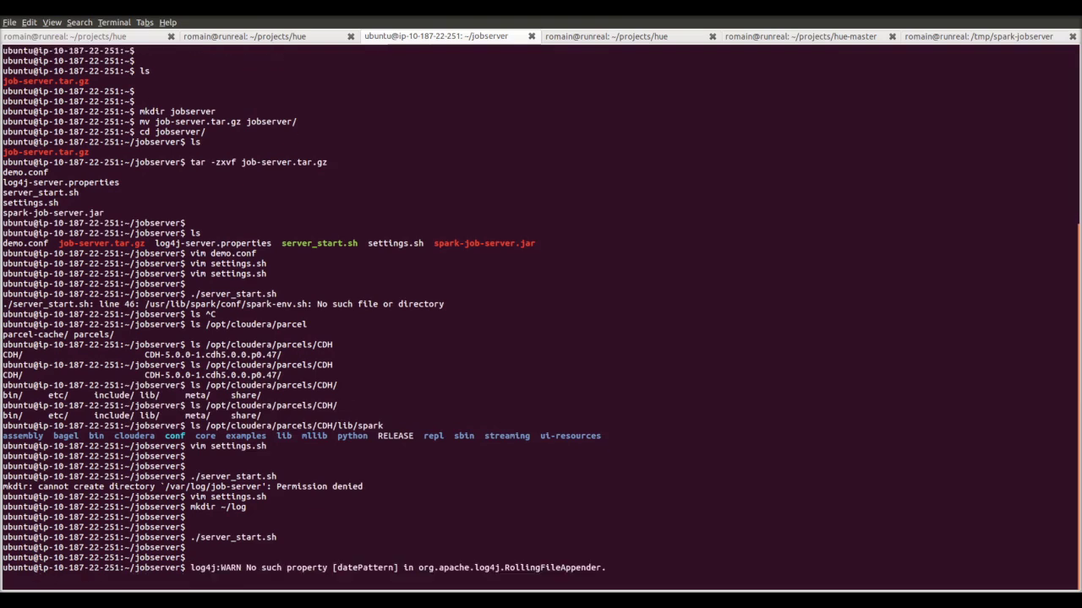
Check for the job server process with ps -ef | grep 999.
text(p-10-187-22-251:~/jobserver$ p)
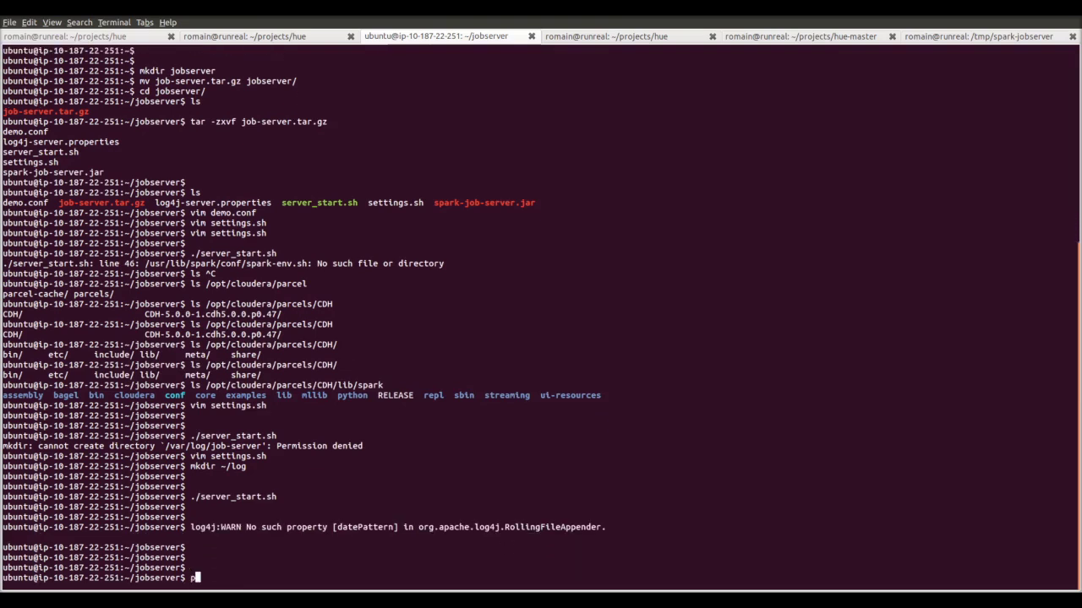
text(s -ef |)
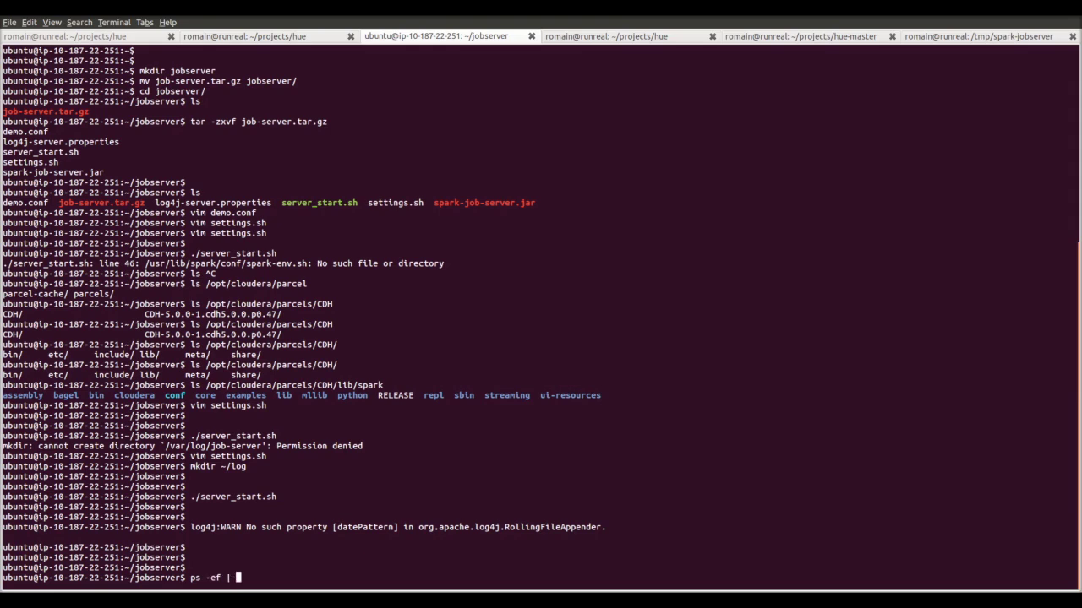
text(grep 999)
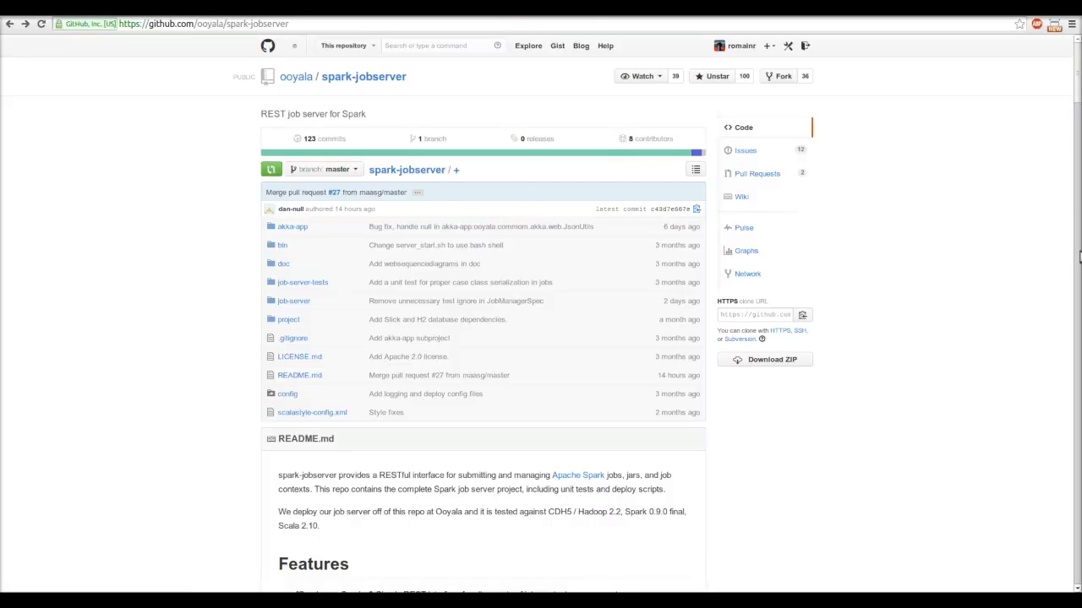
Scroll down the spark-jobserver GitHub page to read the README.
scroll(down, 3)
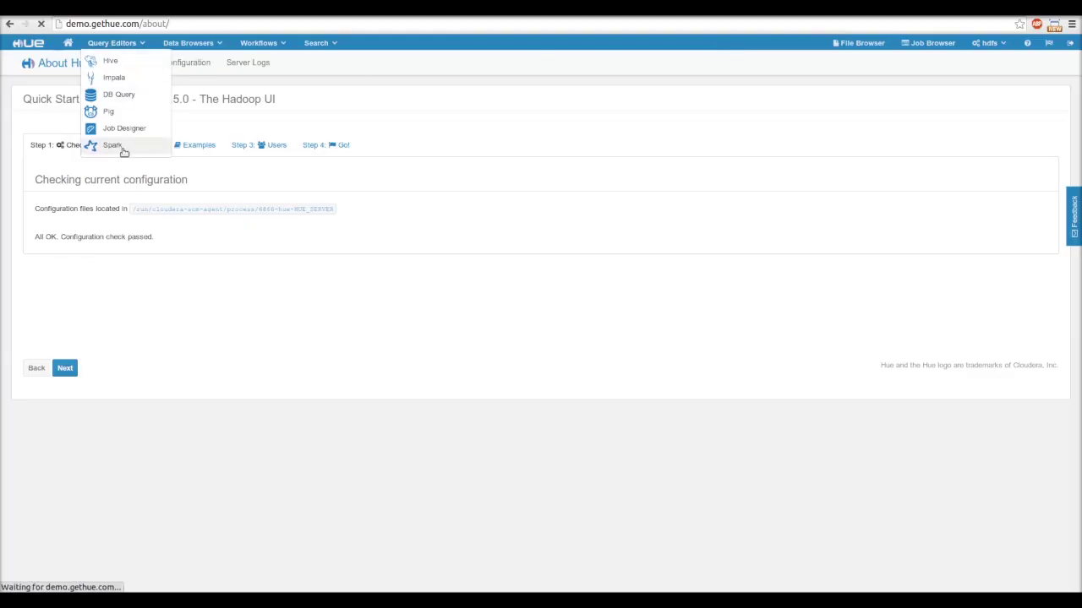
Pick job-server-tests-0.3.1.jar for upload in Hue's Spark editor, naming the app 'spar…'.
click(111, 144)
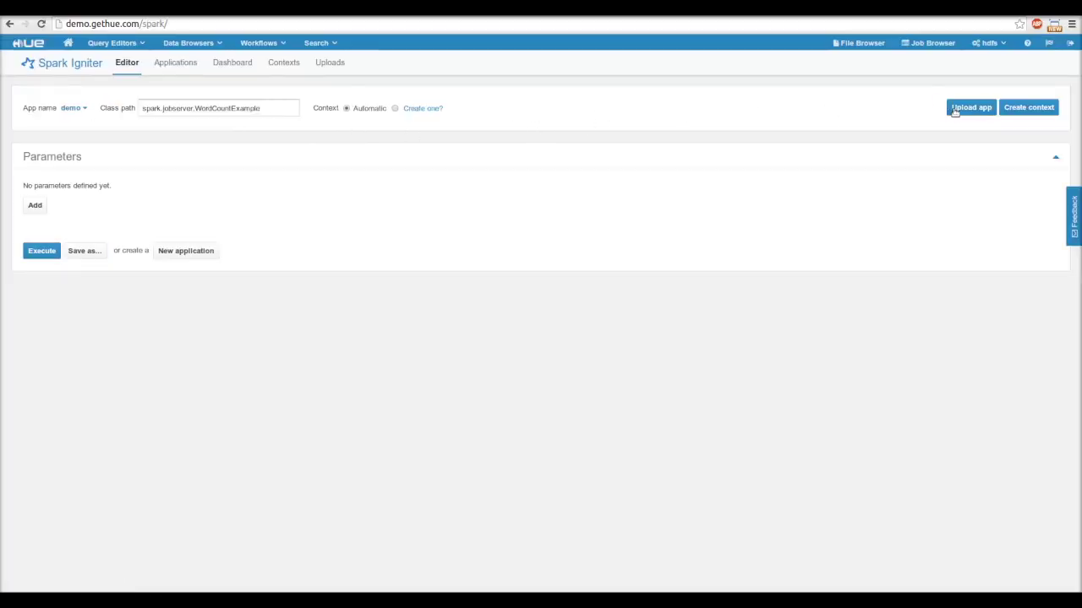
click(970, 108)
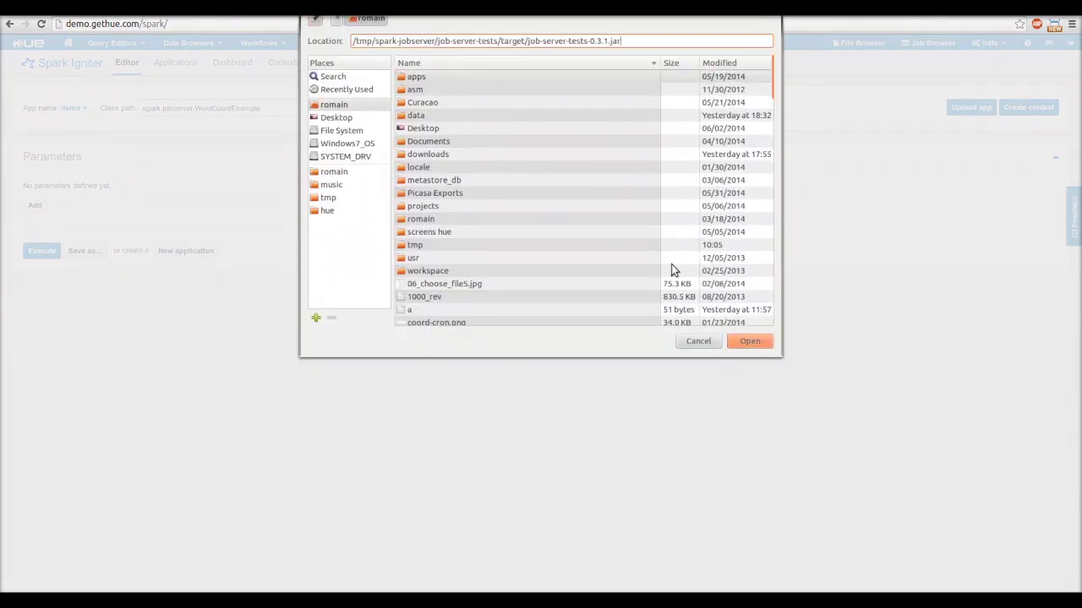
click(750, 341)
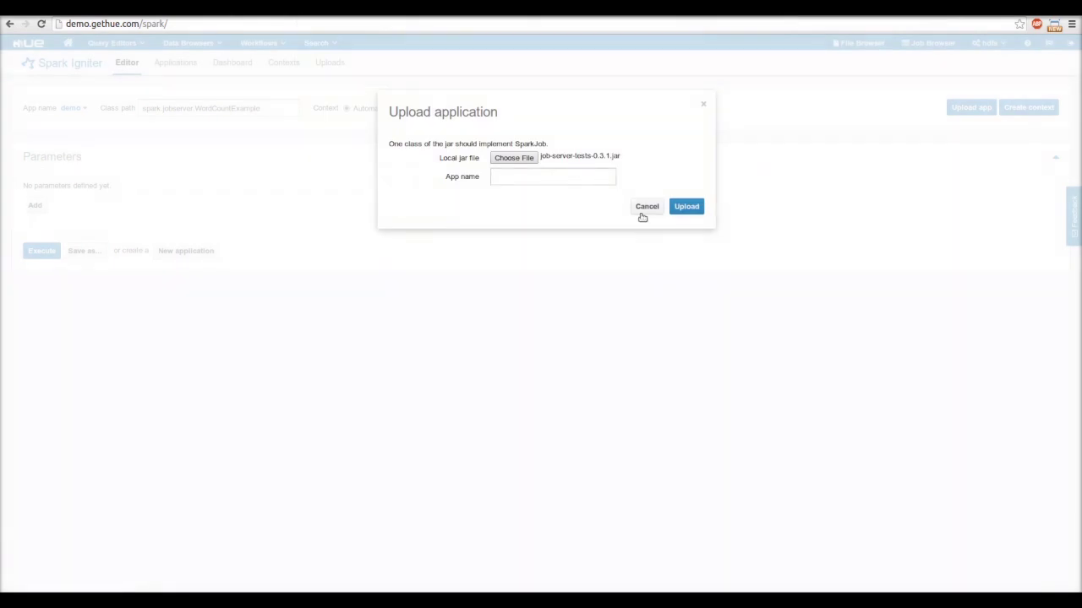
text(spark.jobserver)
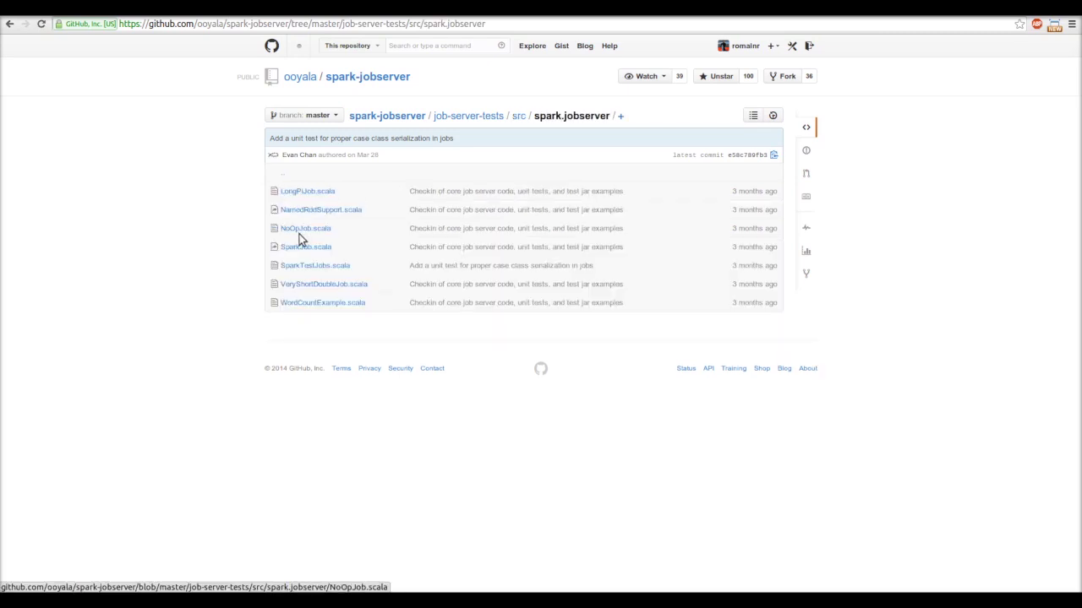
mouse_move(302, 302)
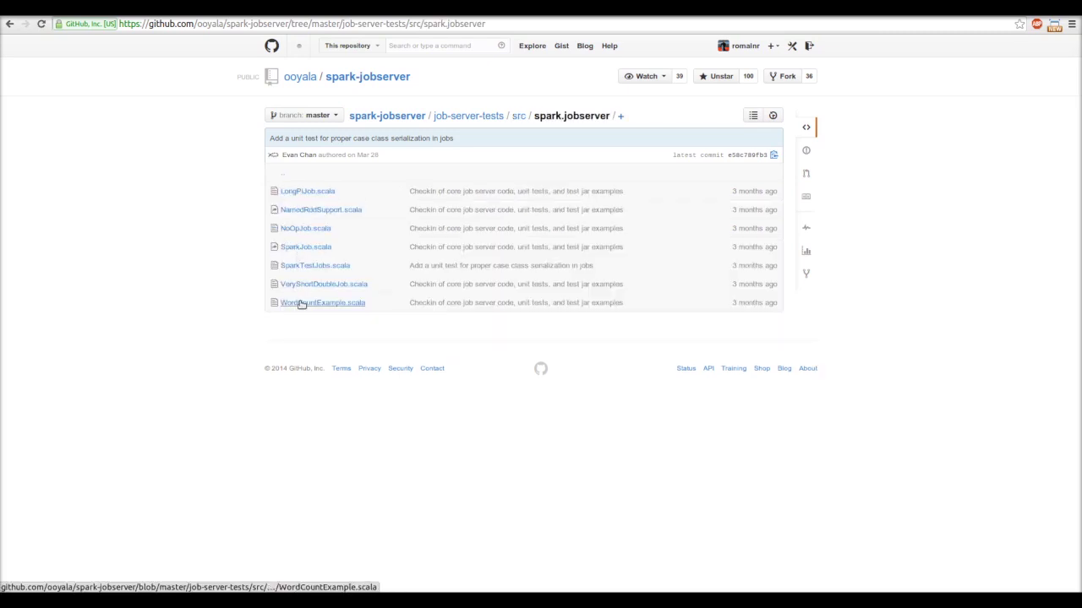
Open LongPiJob.scala on GitHub and select the LongPiJob class name.
click(308, 191)
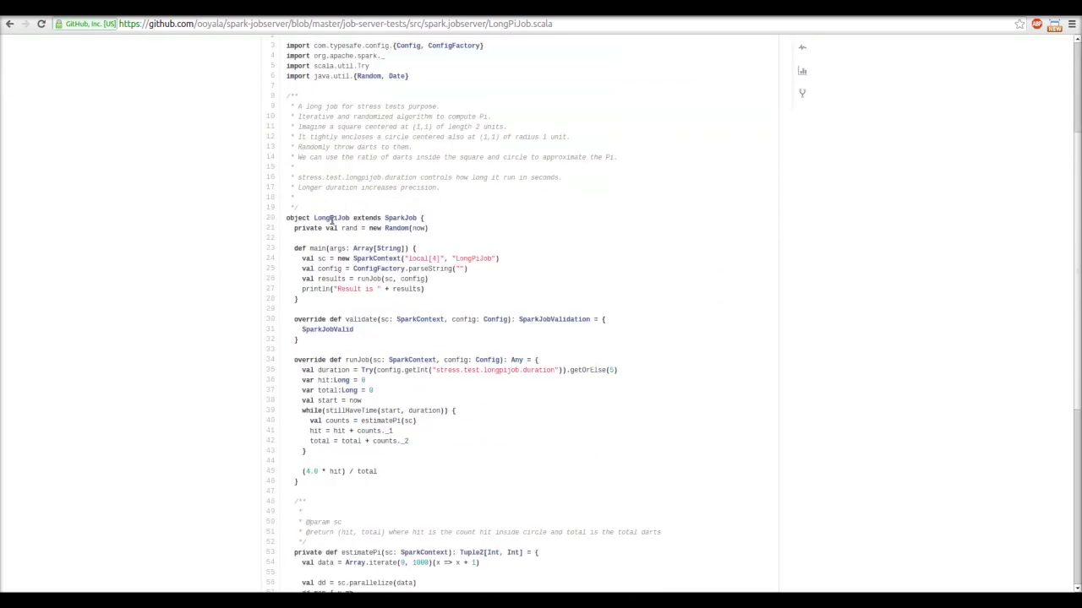
double_click(330, 218)
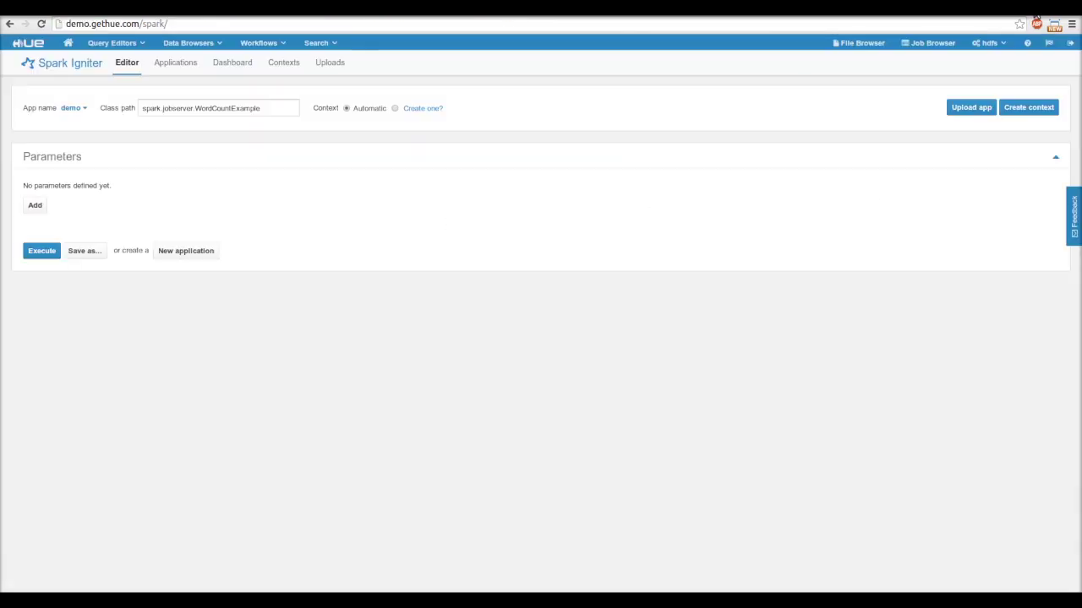
Set the class path to spark.jobserver.LongPiJob, execute it, and add a duration parameter.
text(spark.jobserver.LongPiJob)
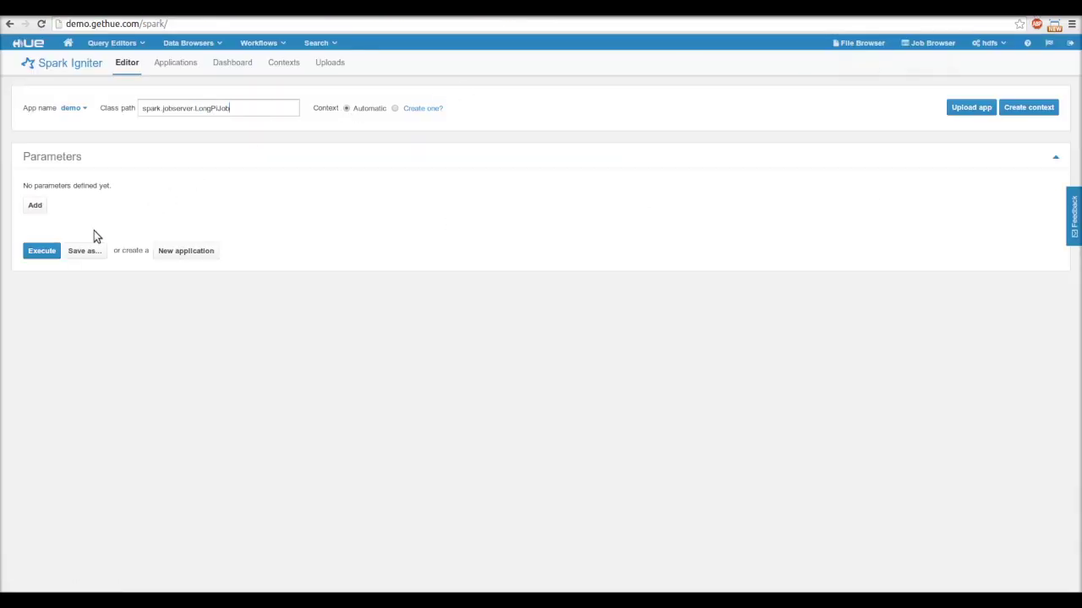
click(42, 250)
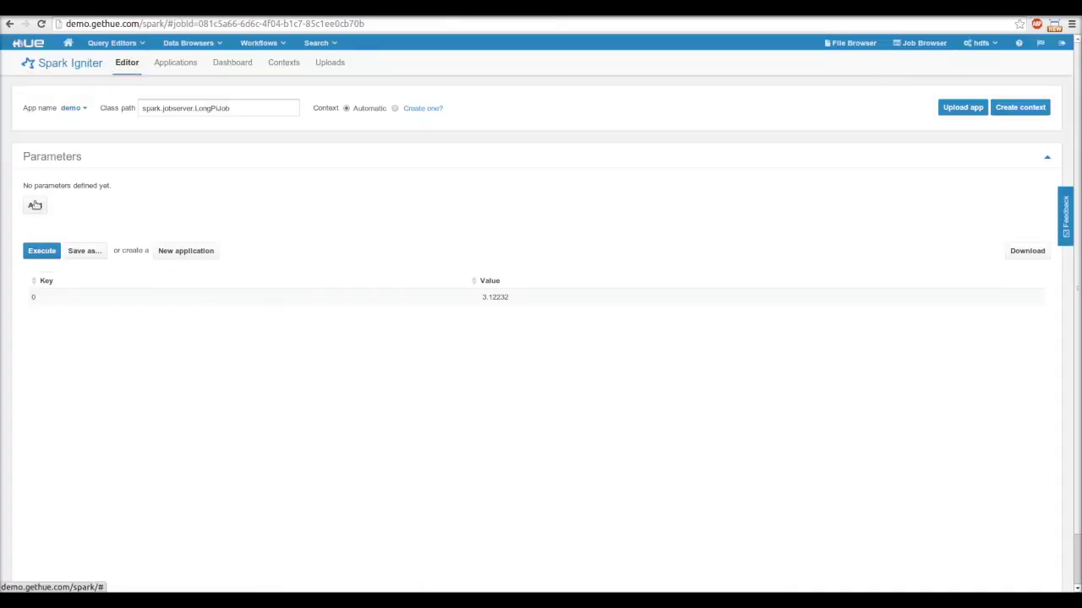
click(35, 205)
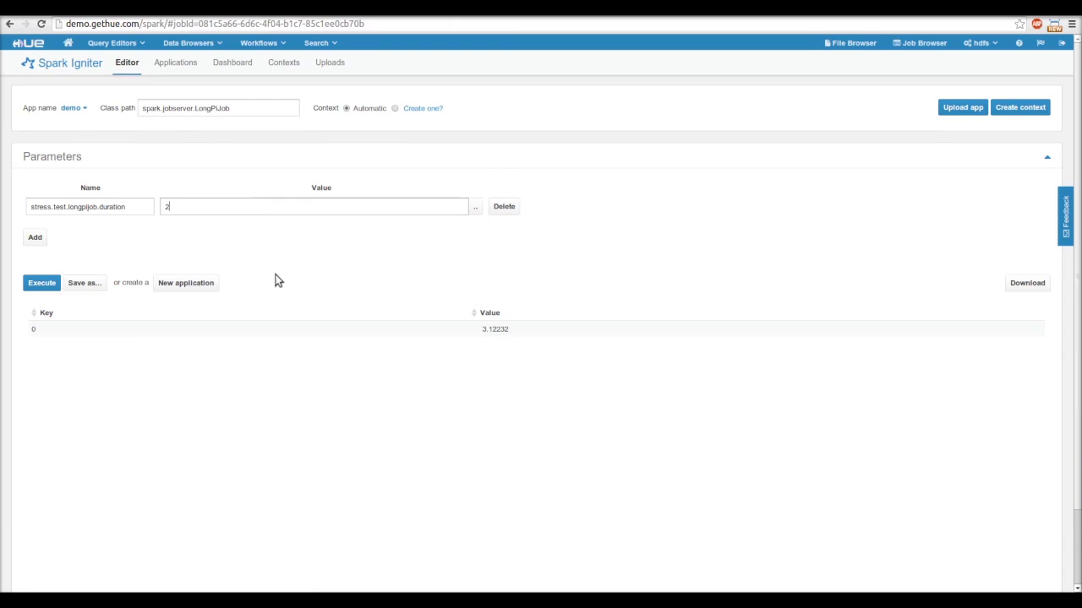
Run LongPiJob with duration 2, then rerun with duration 10.
click(41, 283)
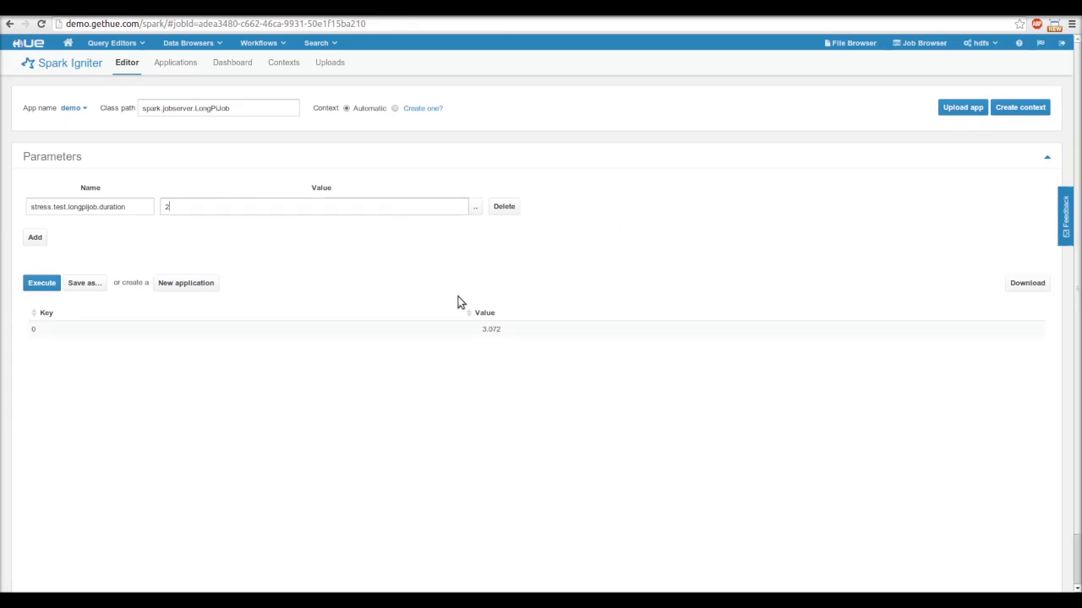
text(10)
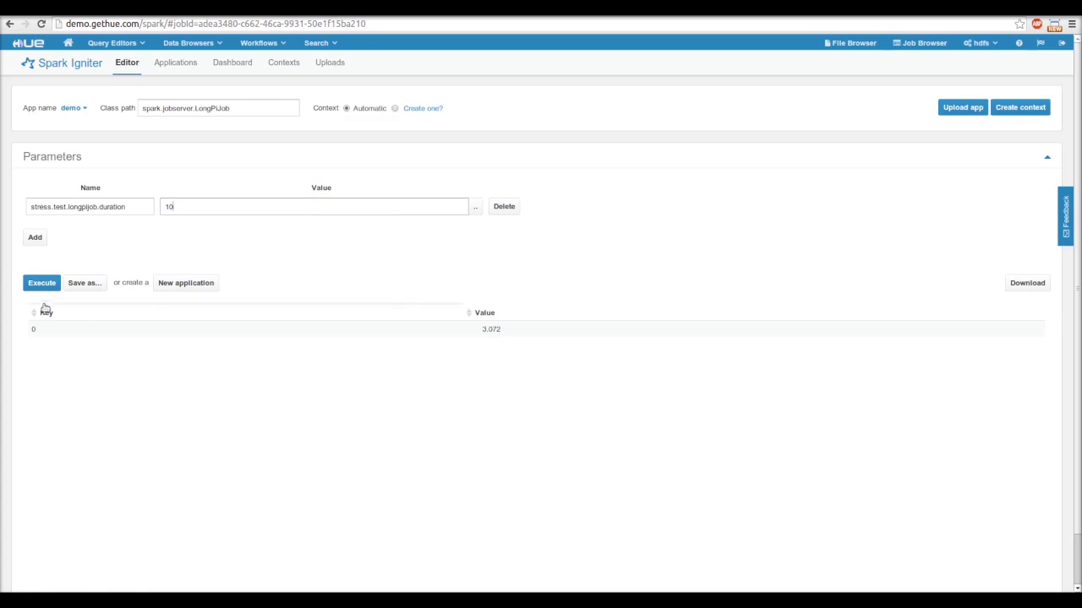
click(41, 282)
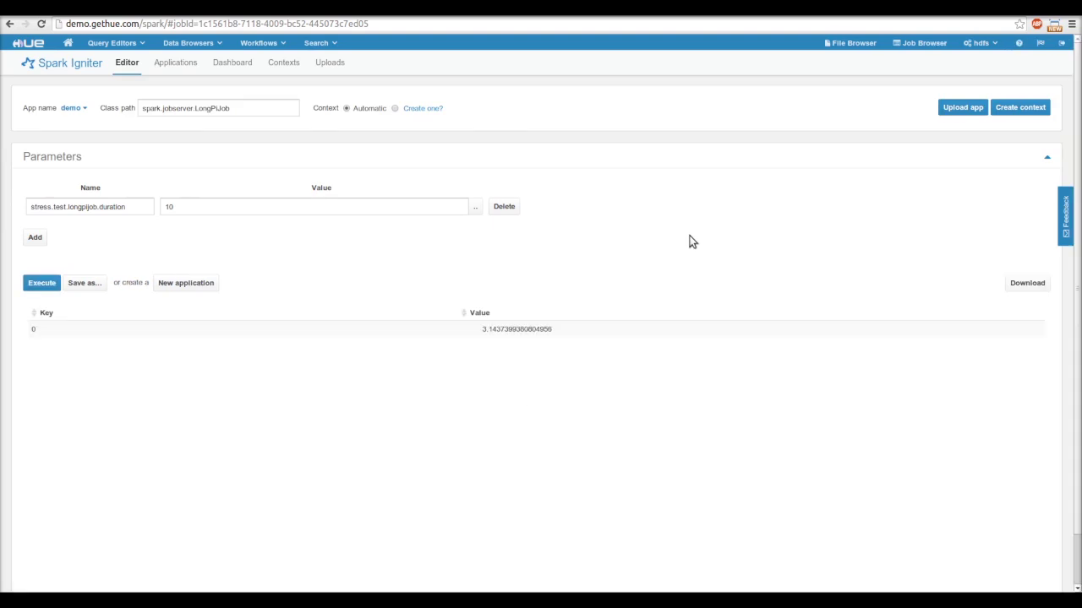
mouse_move(687, 387)
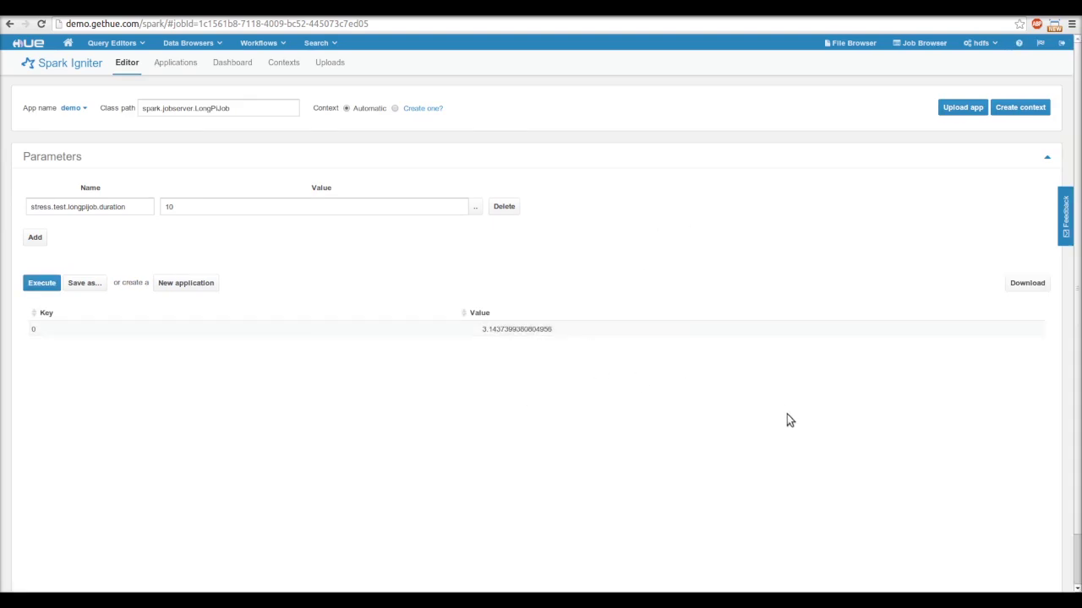
mouse_move(822, 418)
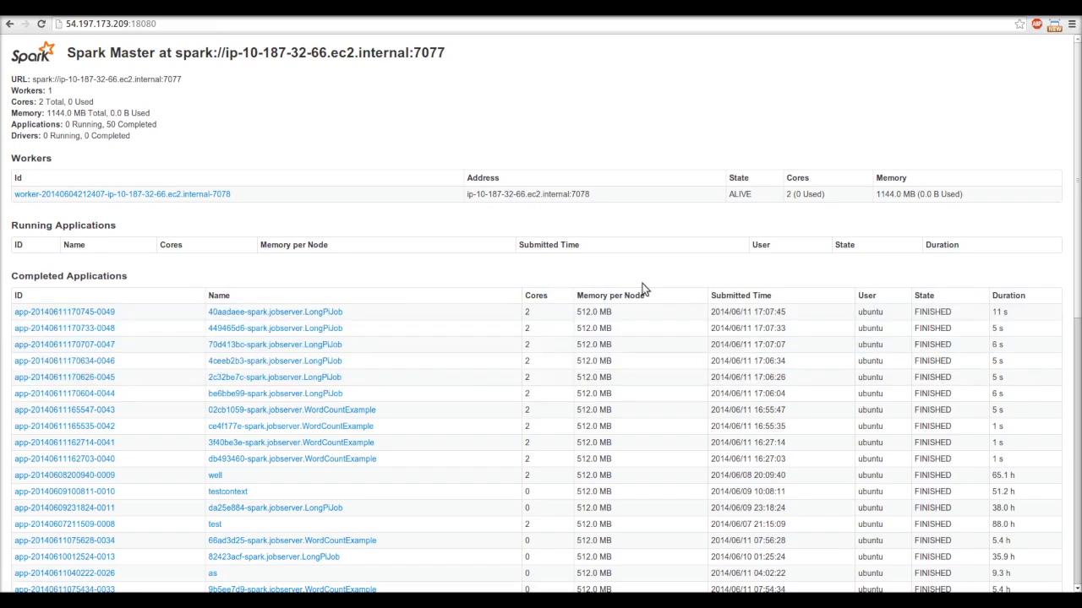
mouse_move(217, 183)
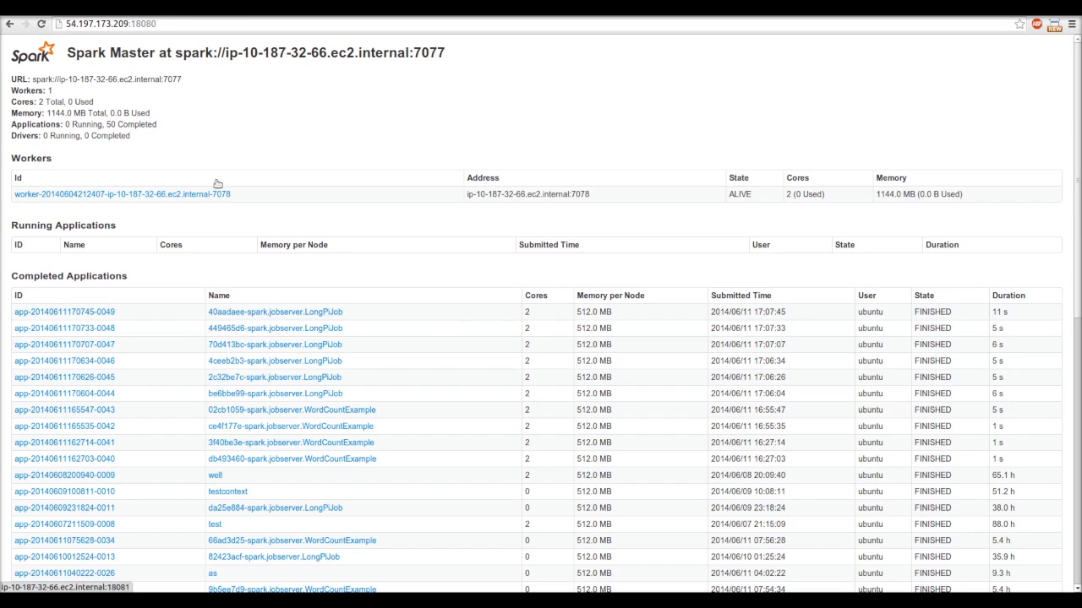